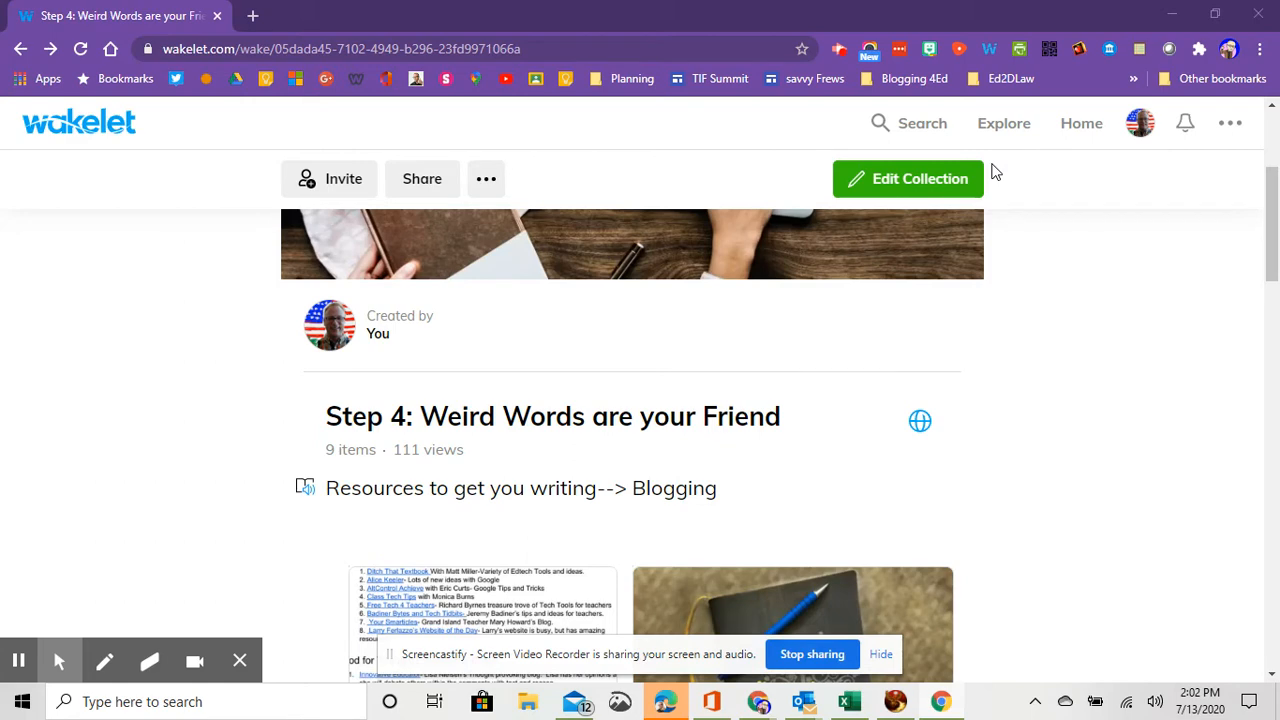
# Scroll the collection down to the Exemplar Educational Blogs Google Docs card.
pyautogui.scroll(-3)
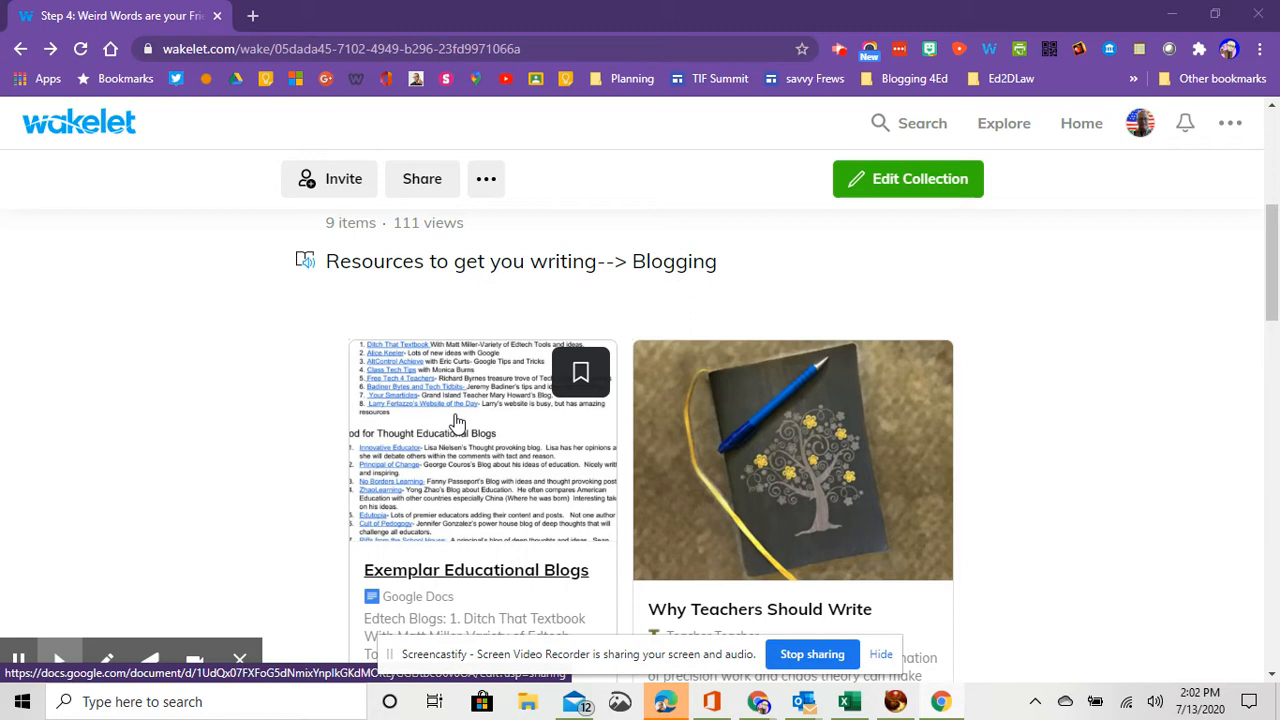
pyautogui.moveTo(480, 437)
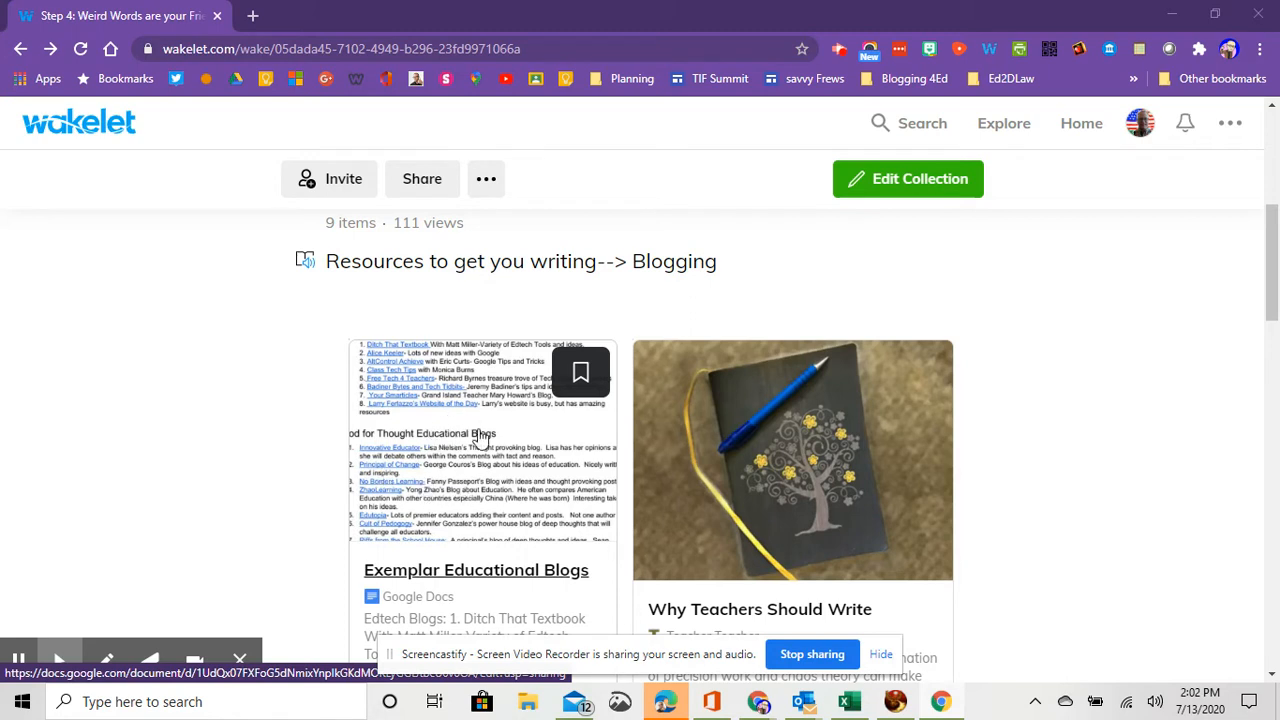
# Open the Exemplar Educational Blogs doc and scroll through its edtech and educational blog lists.
pyautogui.click(476, 569)
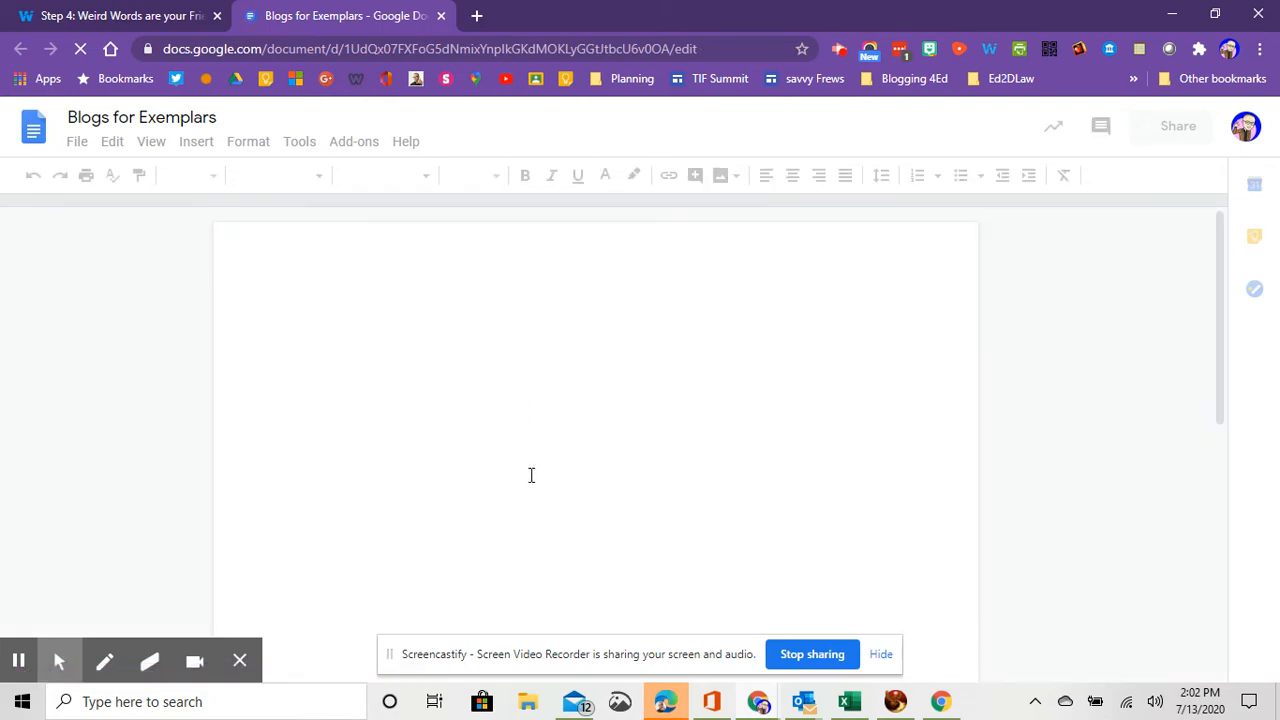
pyautogui.moveTo(489, 414)
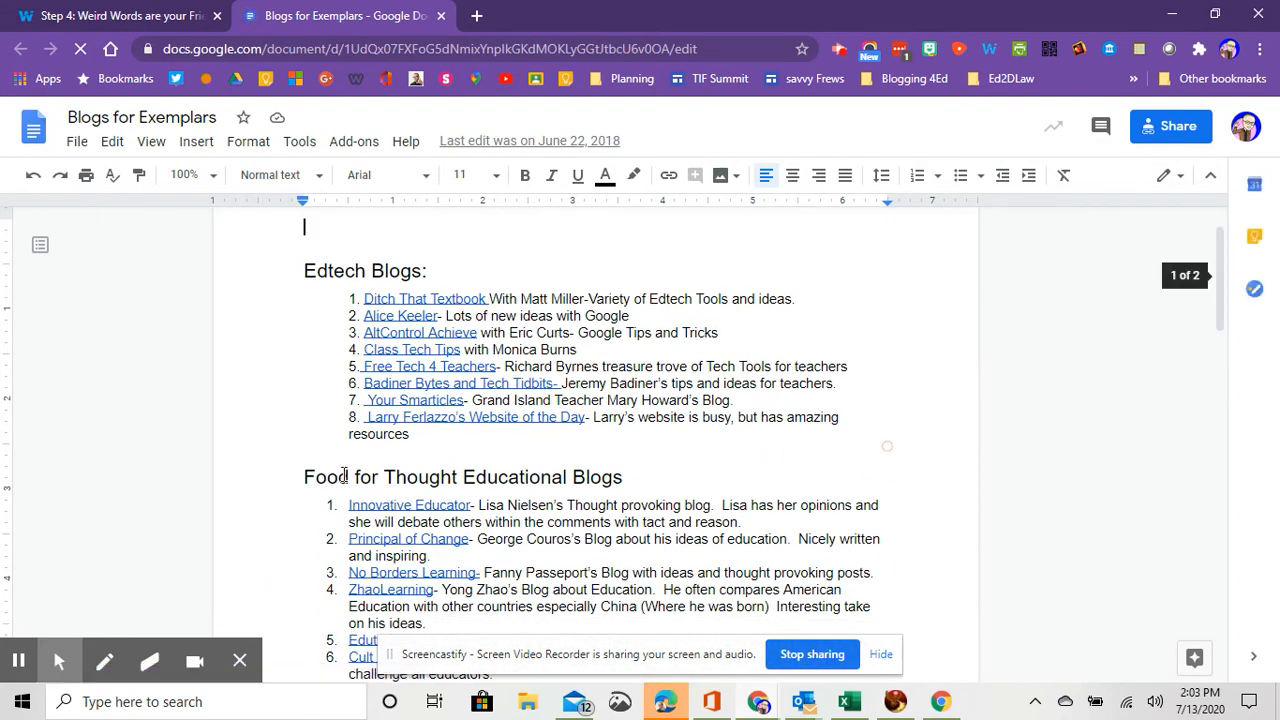
pyautogui.scroll(-3)
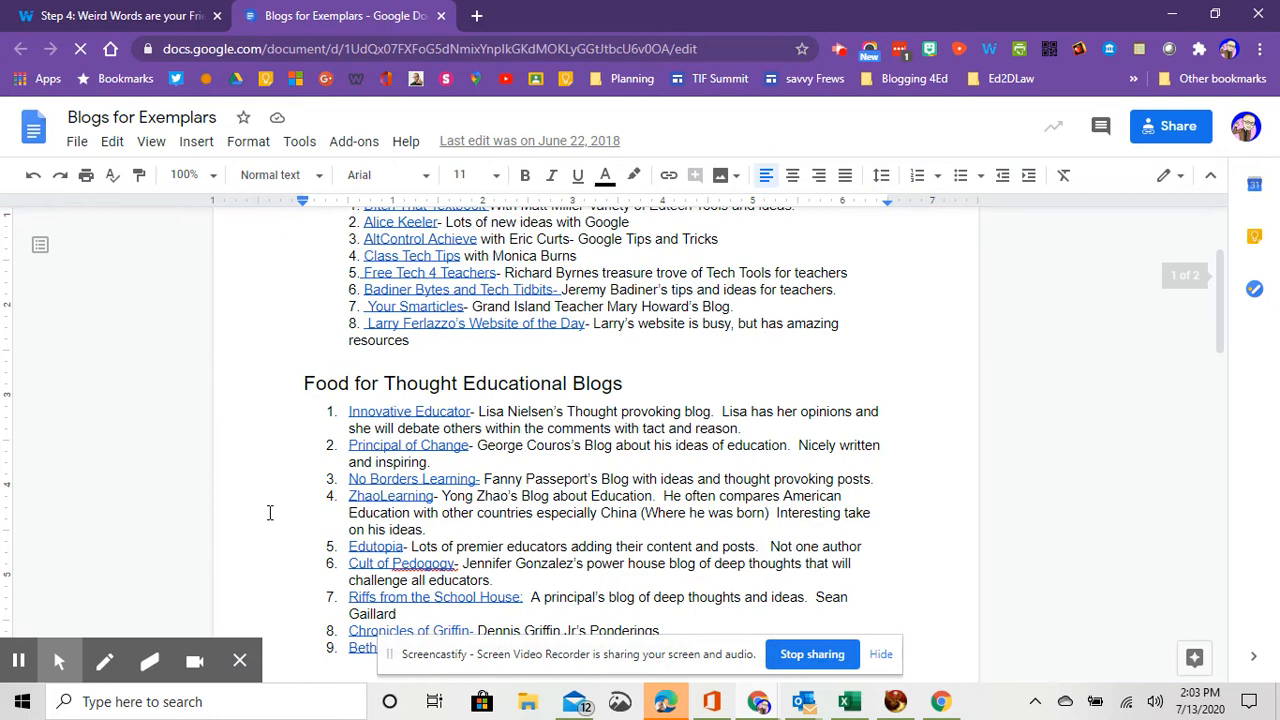
pyautogui.scroll(-3)
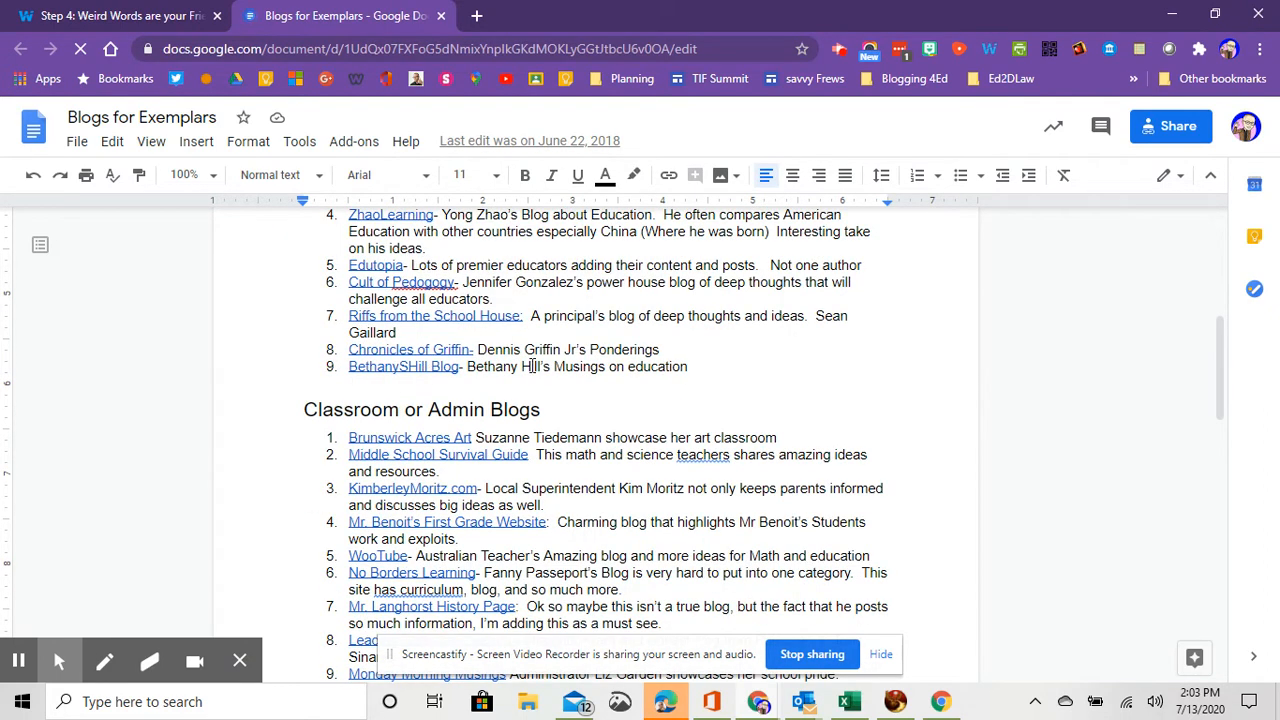
pyautogui.scroll(-3)
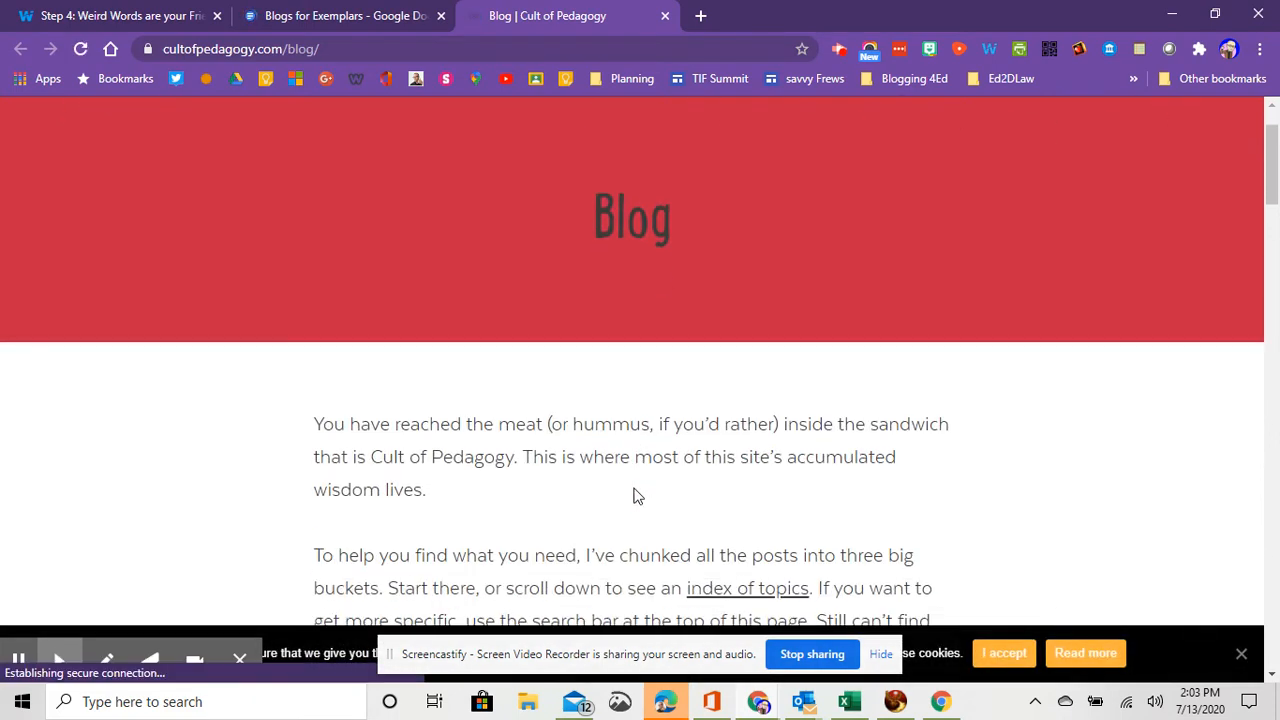
# Scroll through Cult of Pedagogy's topic categories, then return to the Blogs for Exemplars tab.
pyautogui.scroll(-3)
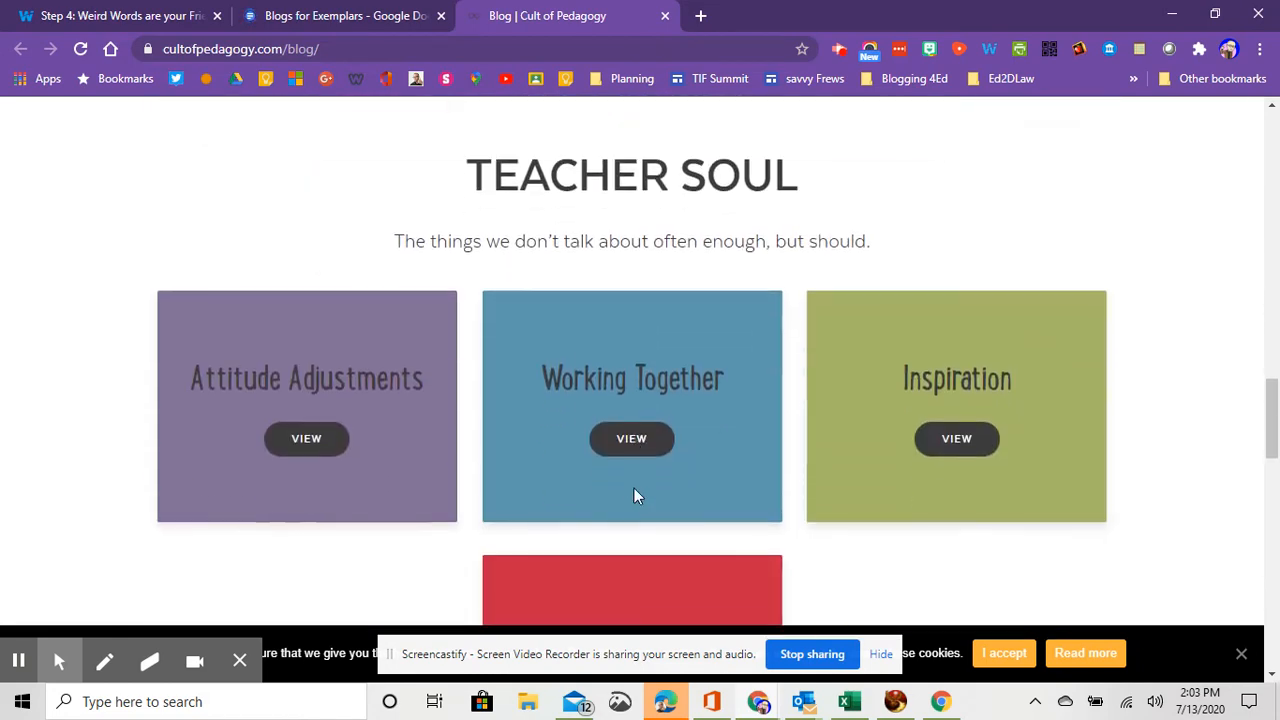
pyautogui.scroll(-3)
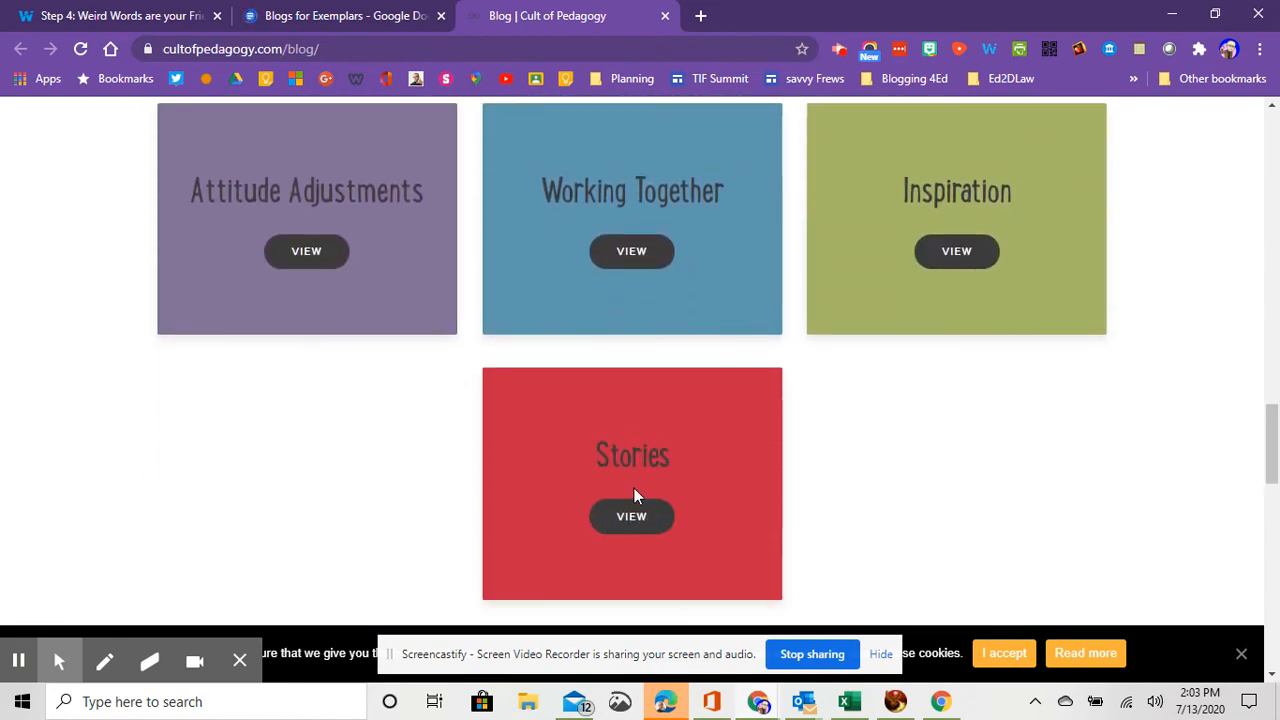
pyautogui.scroll(-3)
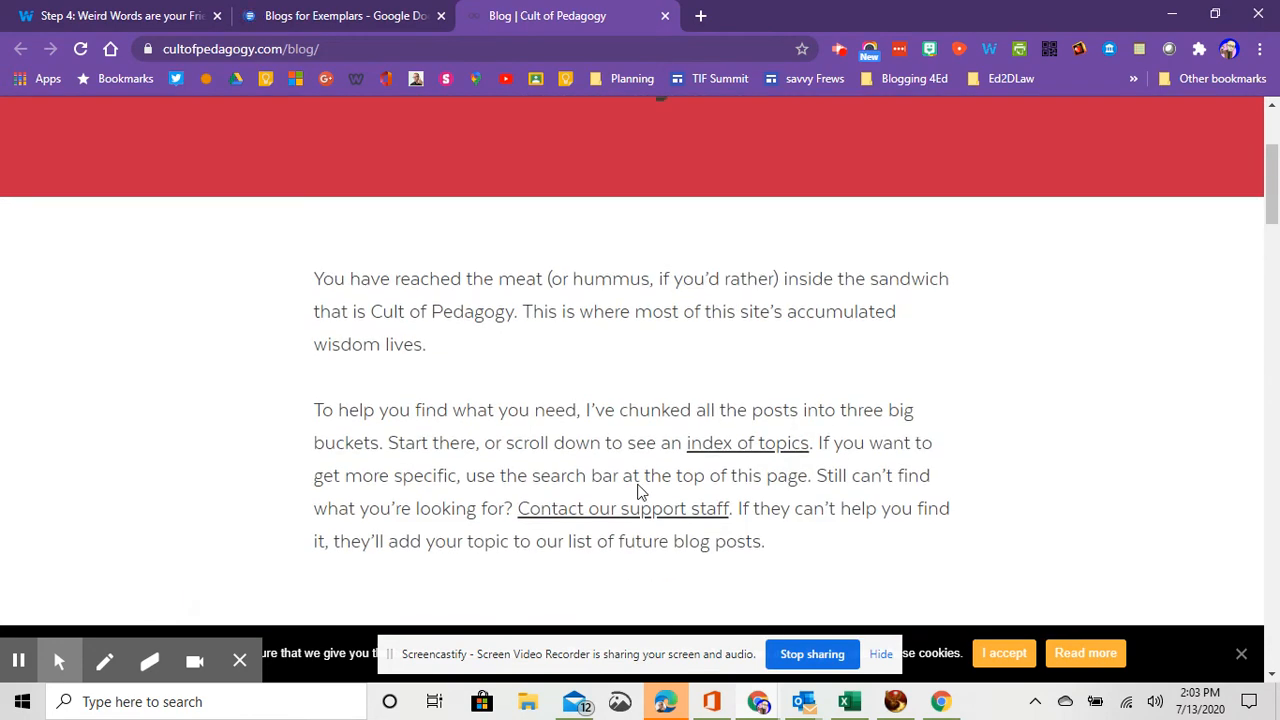
pyautogui.scroll(3)
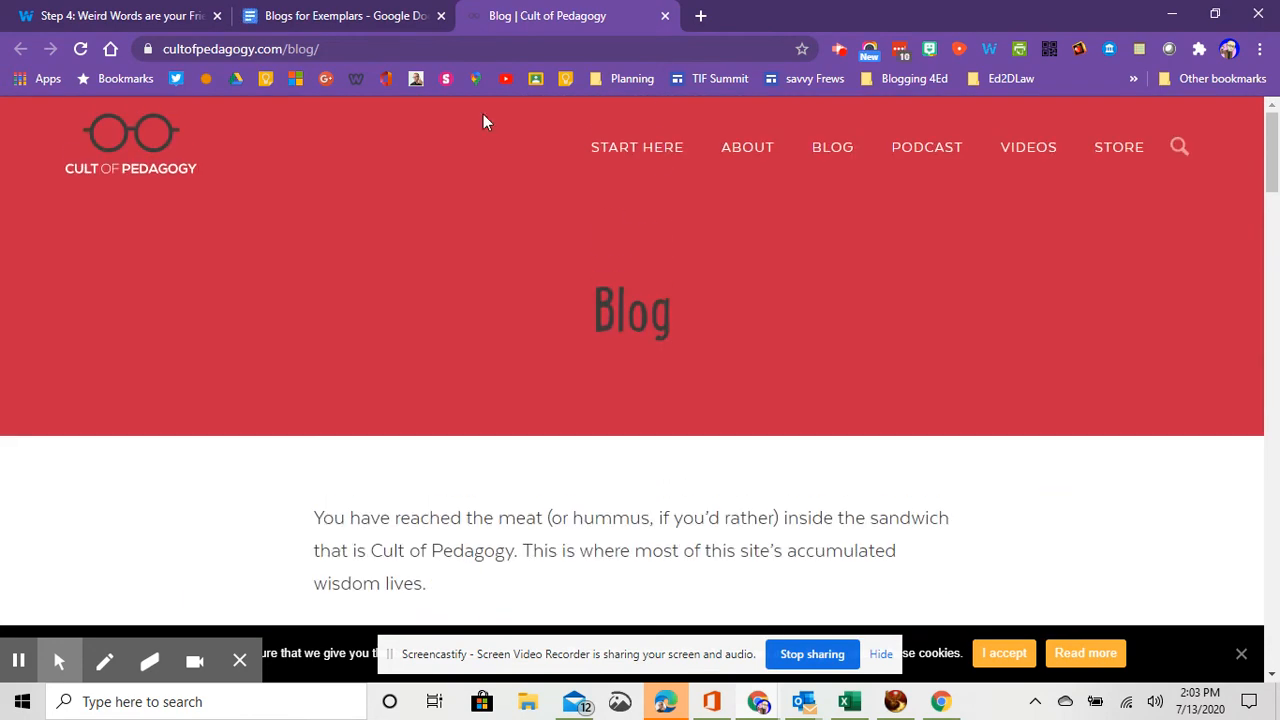
pyautogui.click(340, 15)
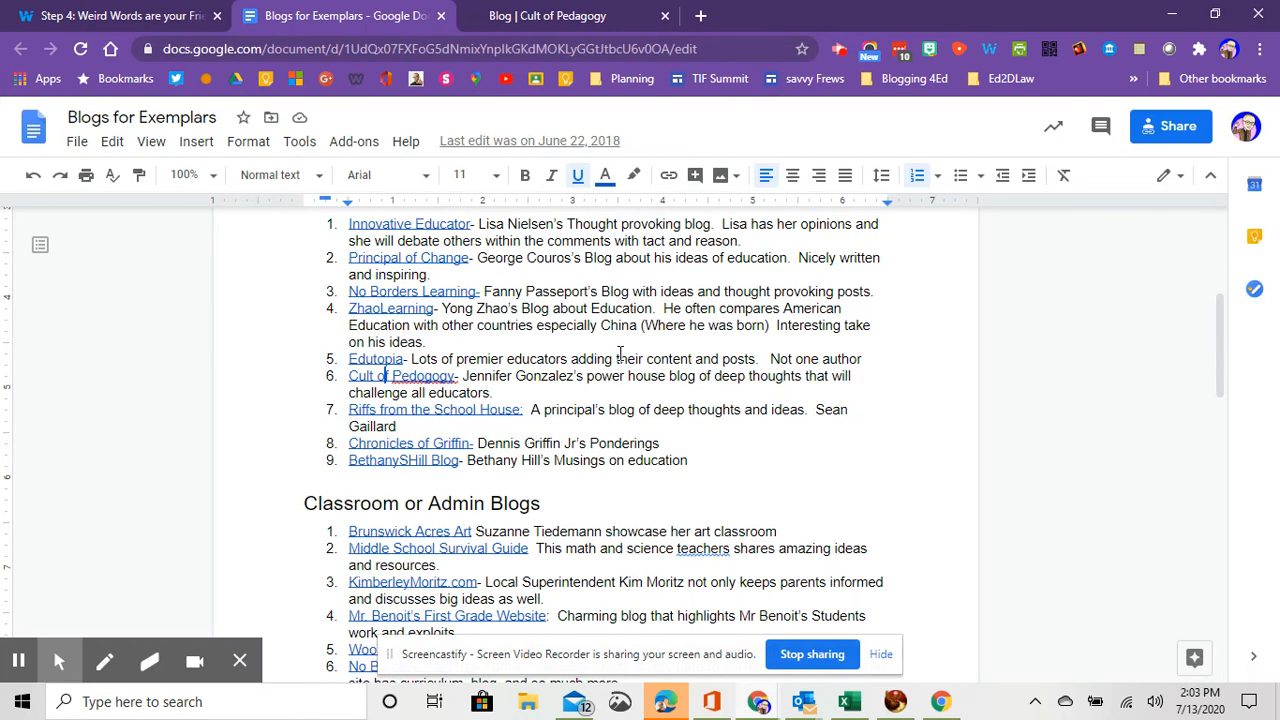
# Read the Classroom or Admin Blogs list, then switch back to the Wakelet tab.
pyautogui.scroll(-3)
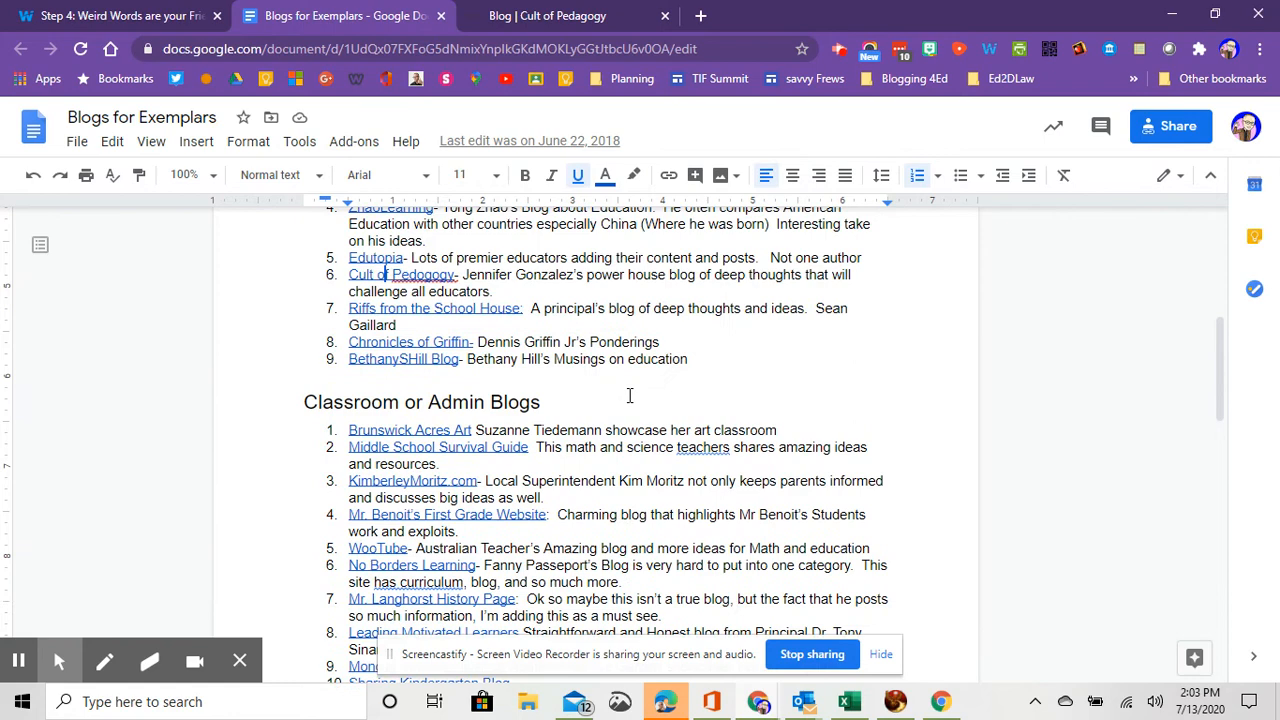
pyautogui.scroll(-3)
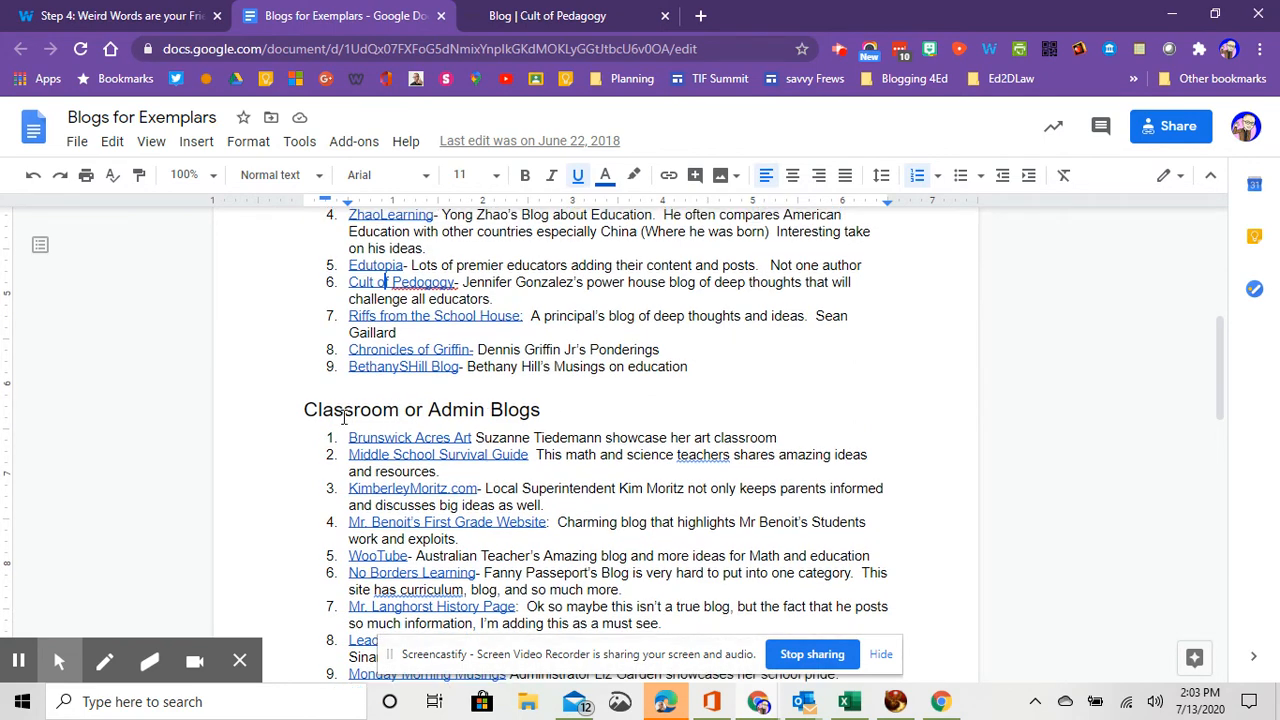
pyautogui.moveTo(547, 424)
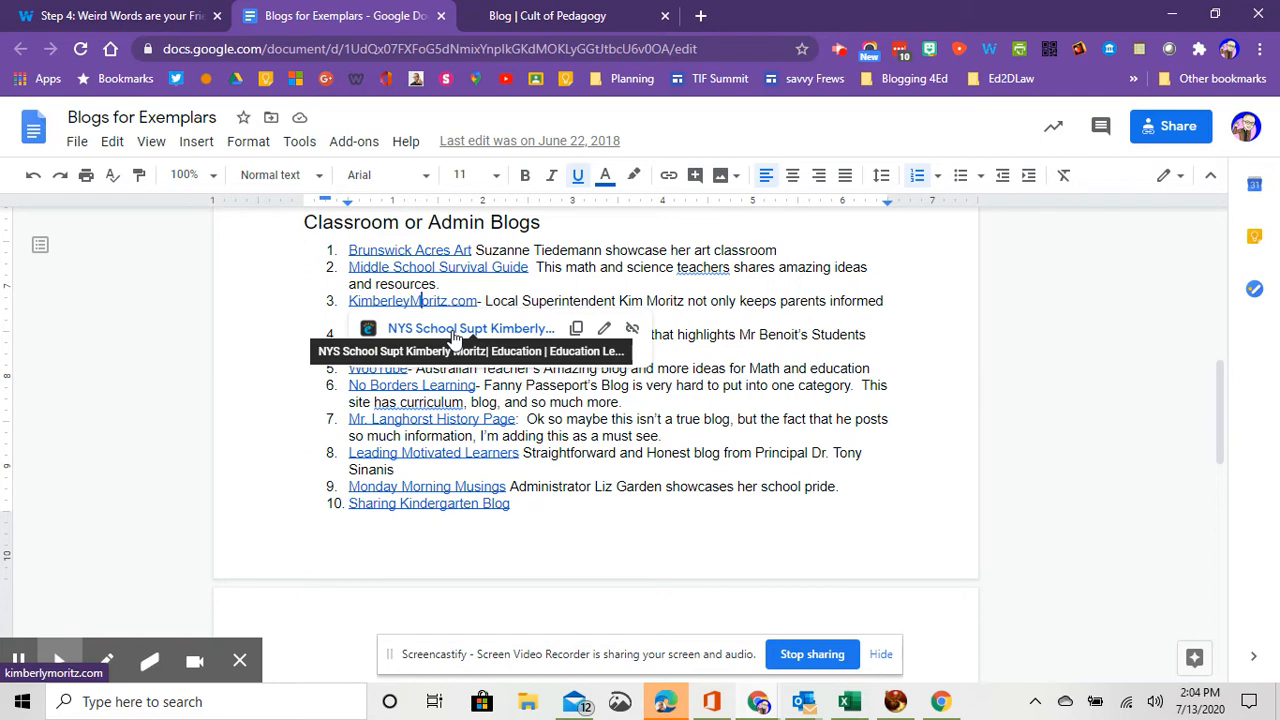
pyautogui.moveTo(456, 332)
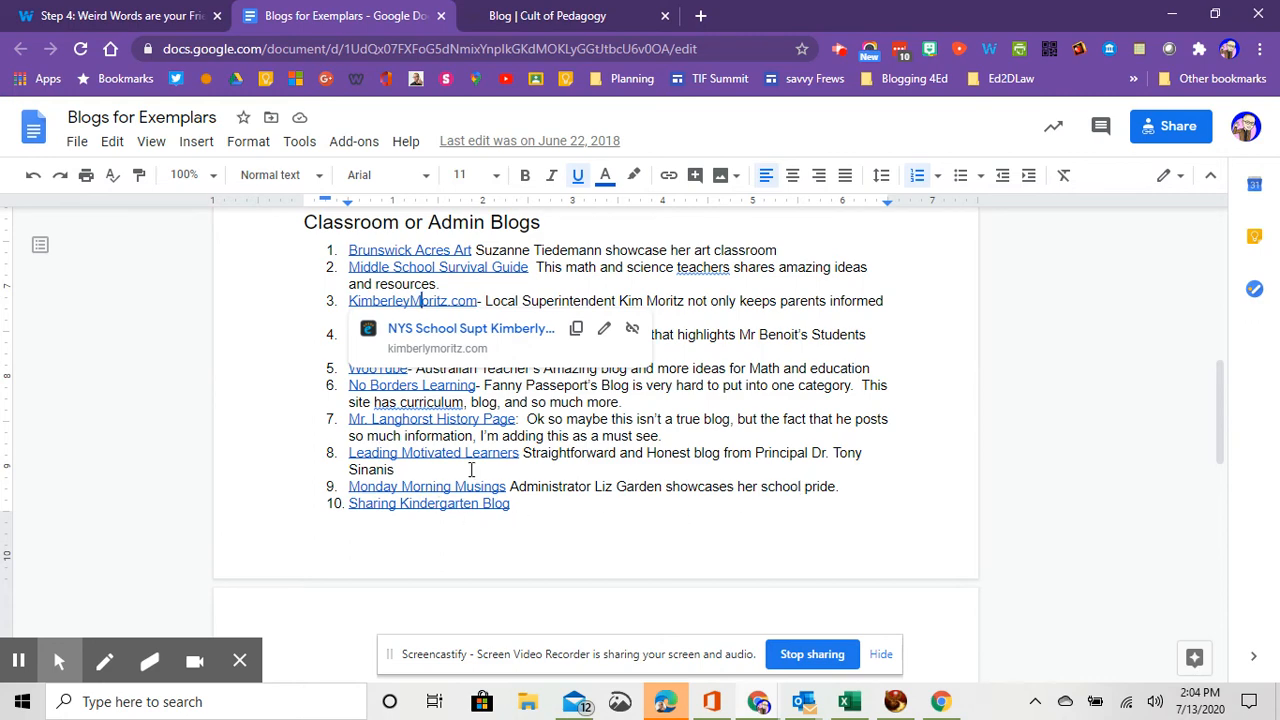
pyautogui.scroll(-3)
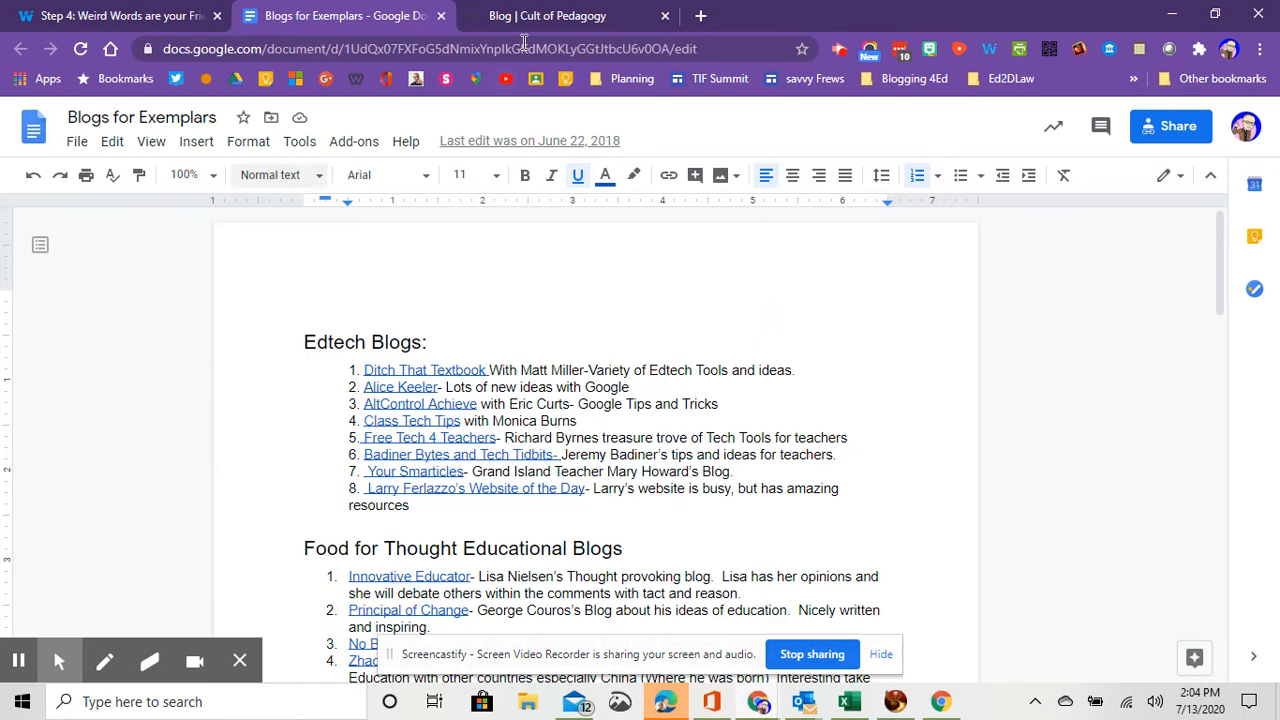
pyautogui.click(115, 15)
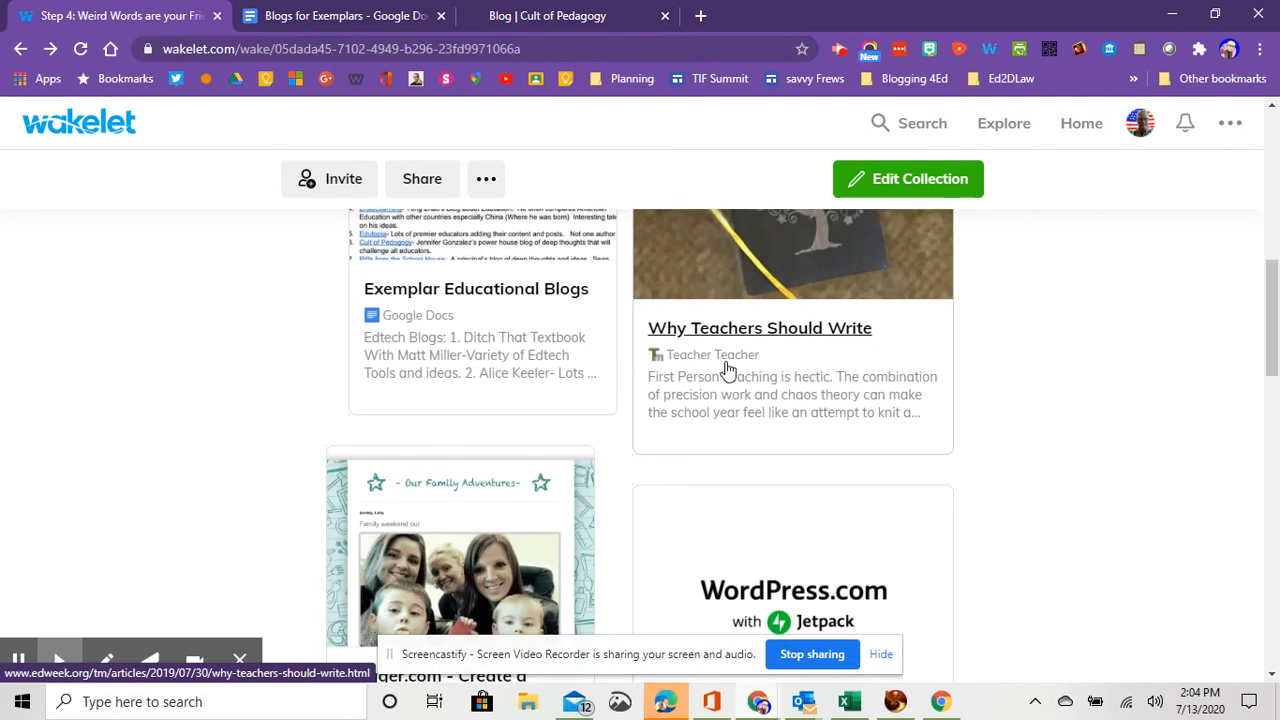
pyautogui.moveTo(842, 341)
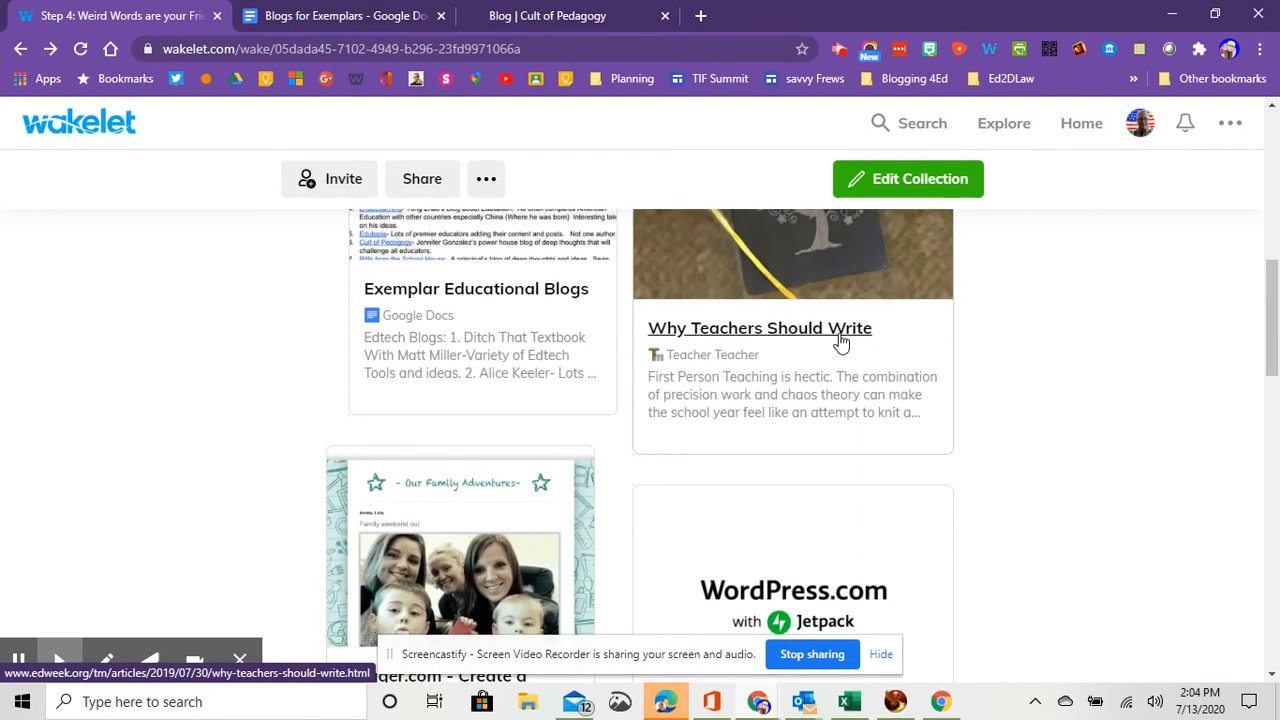
# Scroll past the Blogger, WordPress, Weebly and Wix cards to the PS22 Chorus card.
pyautogui.scroll(-3)
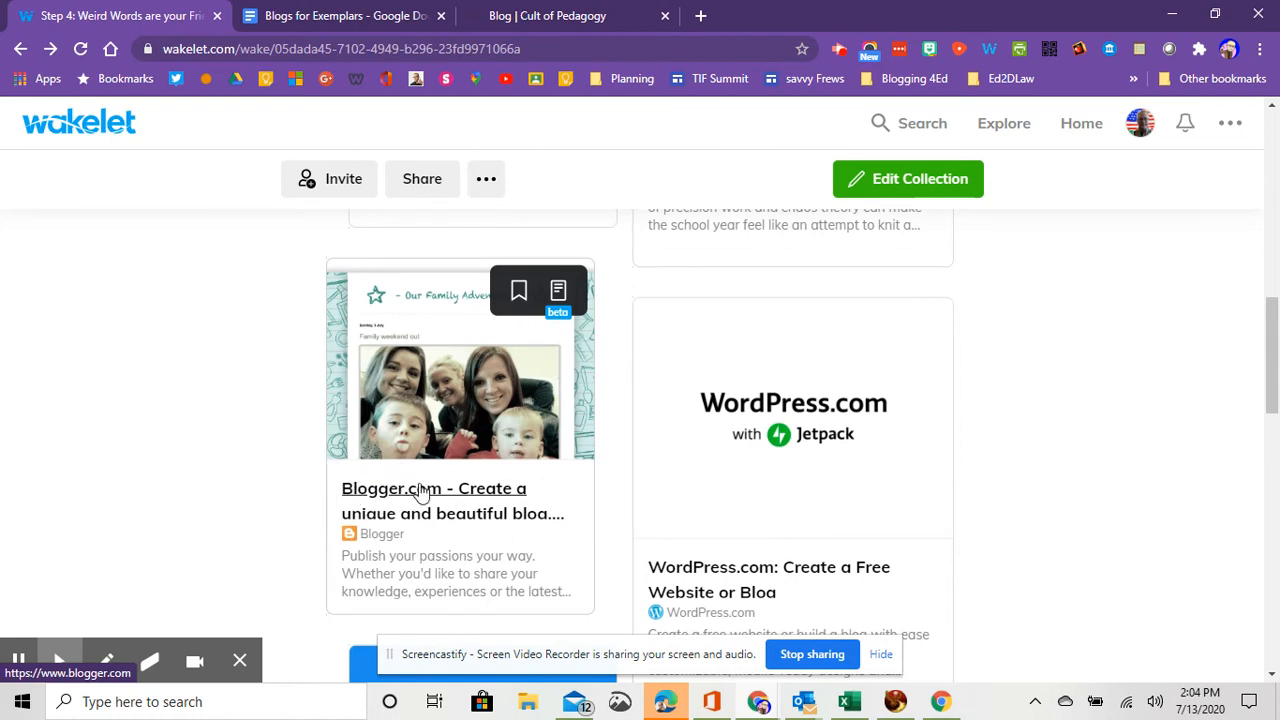
pyautogui.moveTo(771, 465)
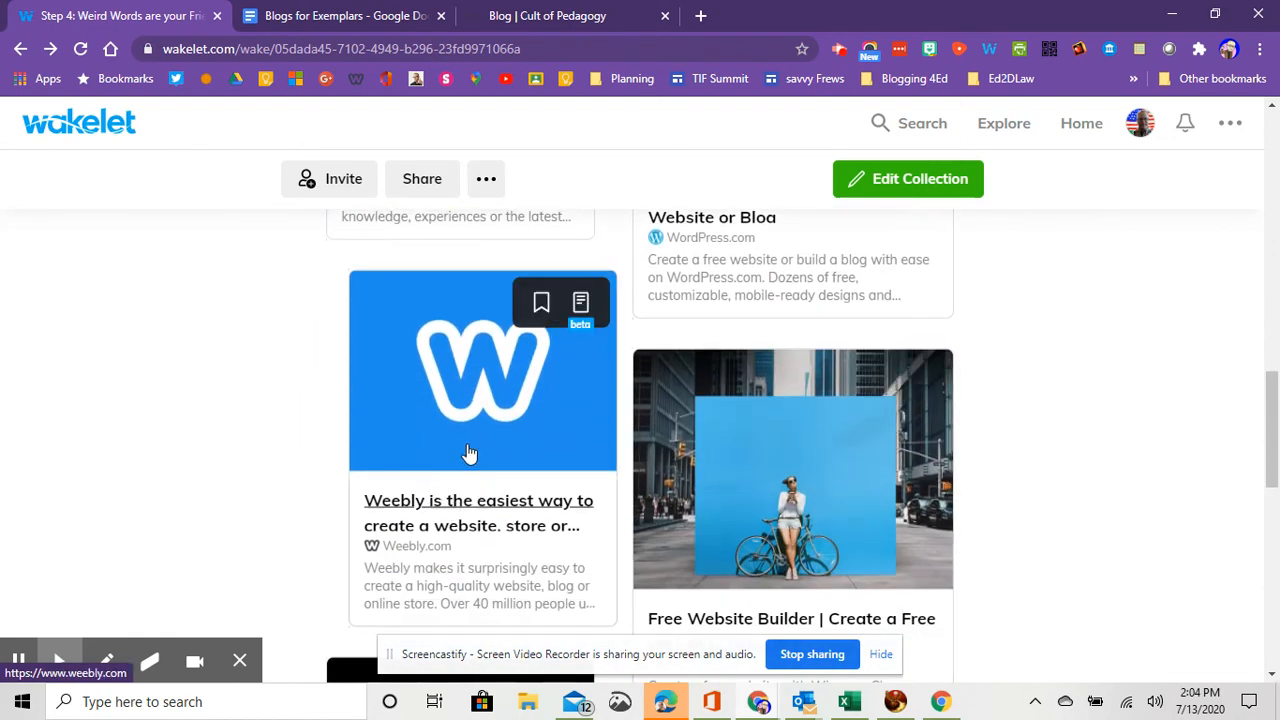
pyautogui.moveTo(462, 390)
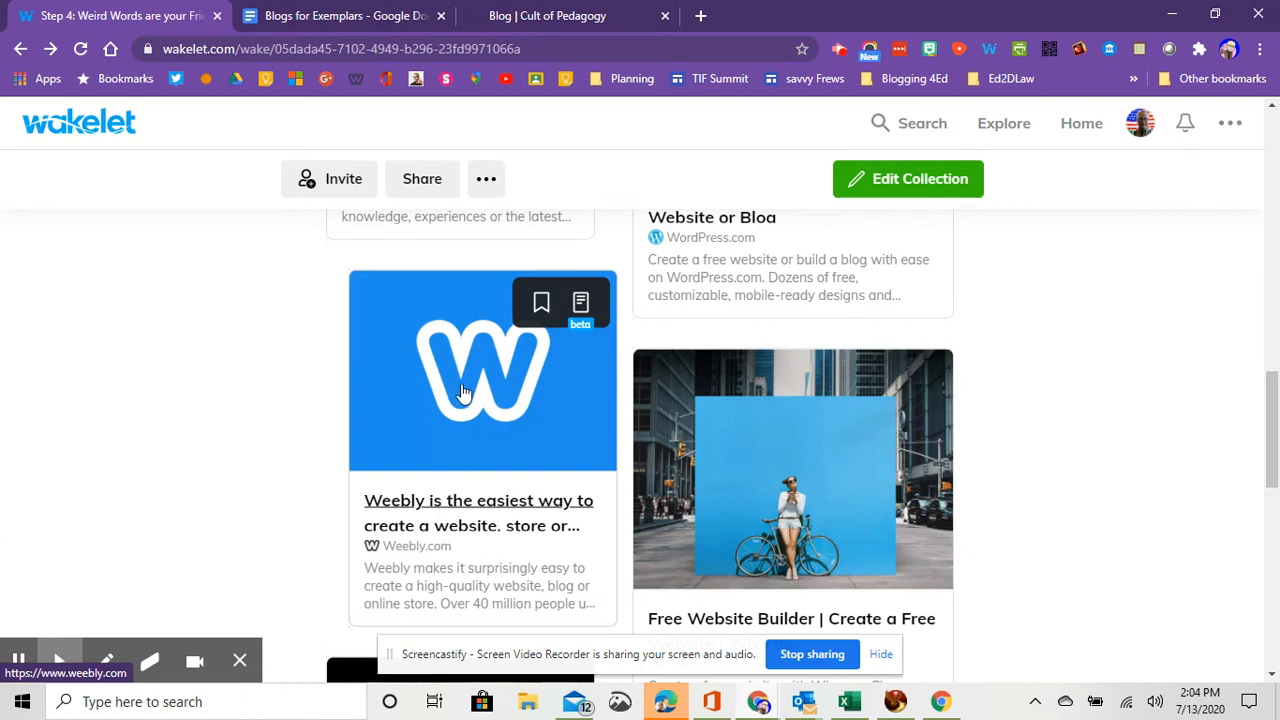
pyautogui.moveTo(487, 417)
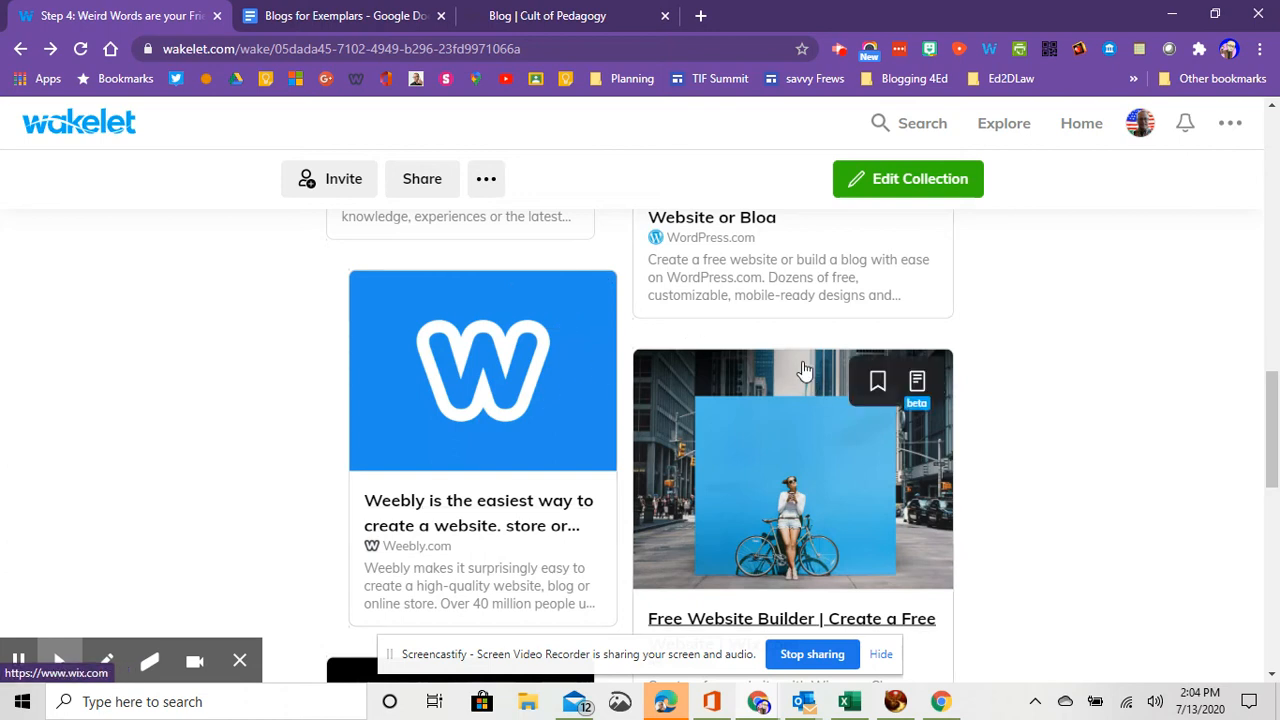
pyautogui.scroll(-3)
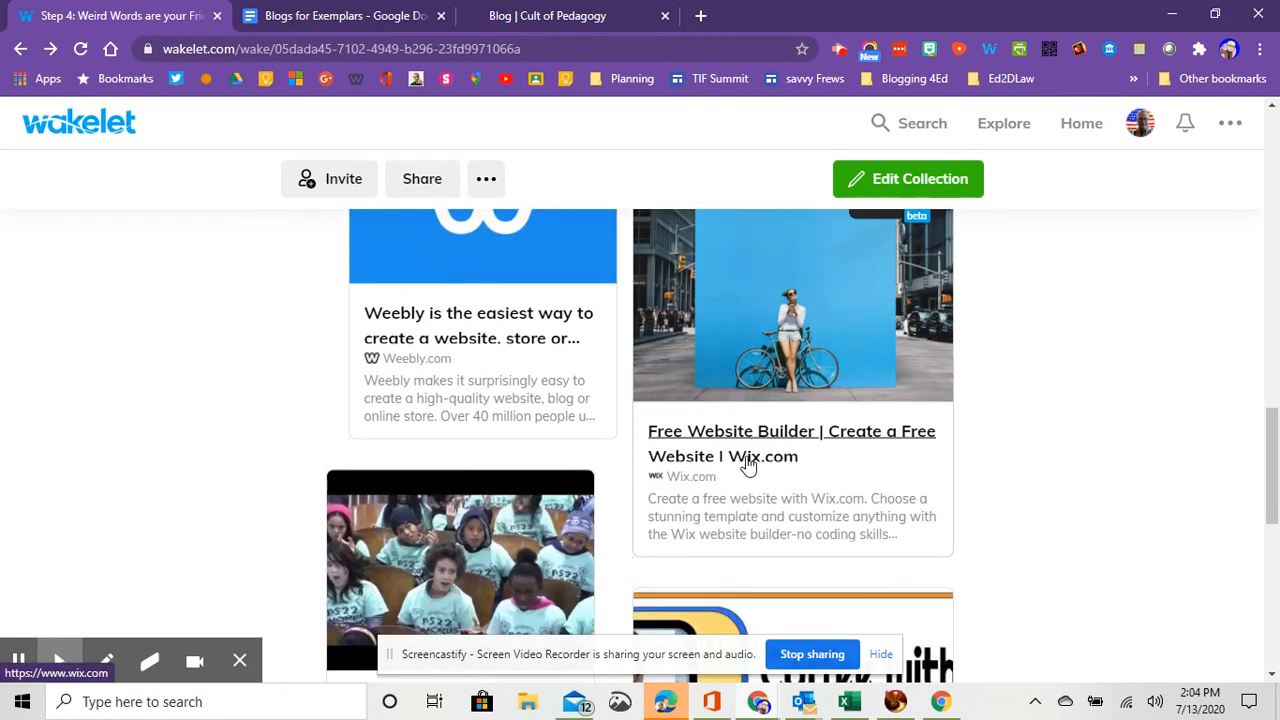
pyautogui.moveTo(790, 335)
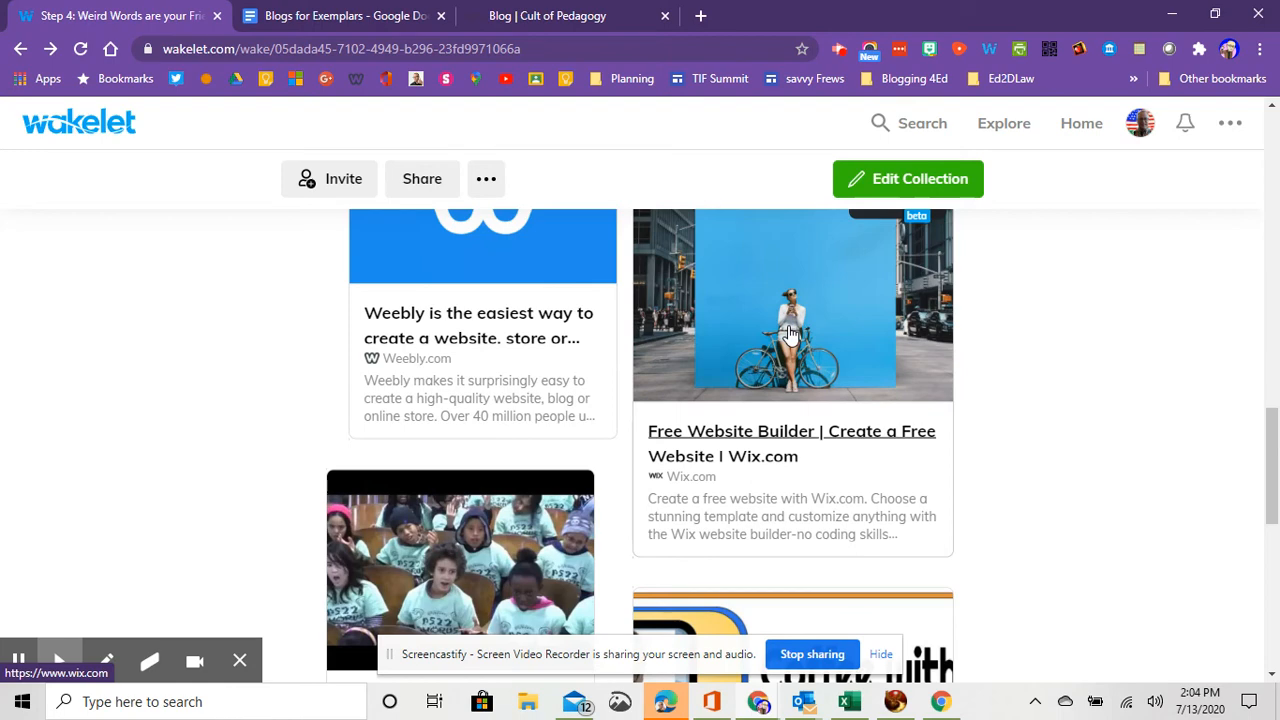
pyautogui.scroll(-3)
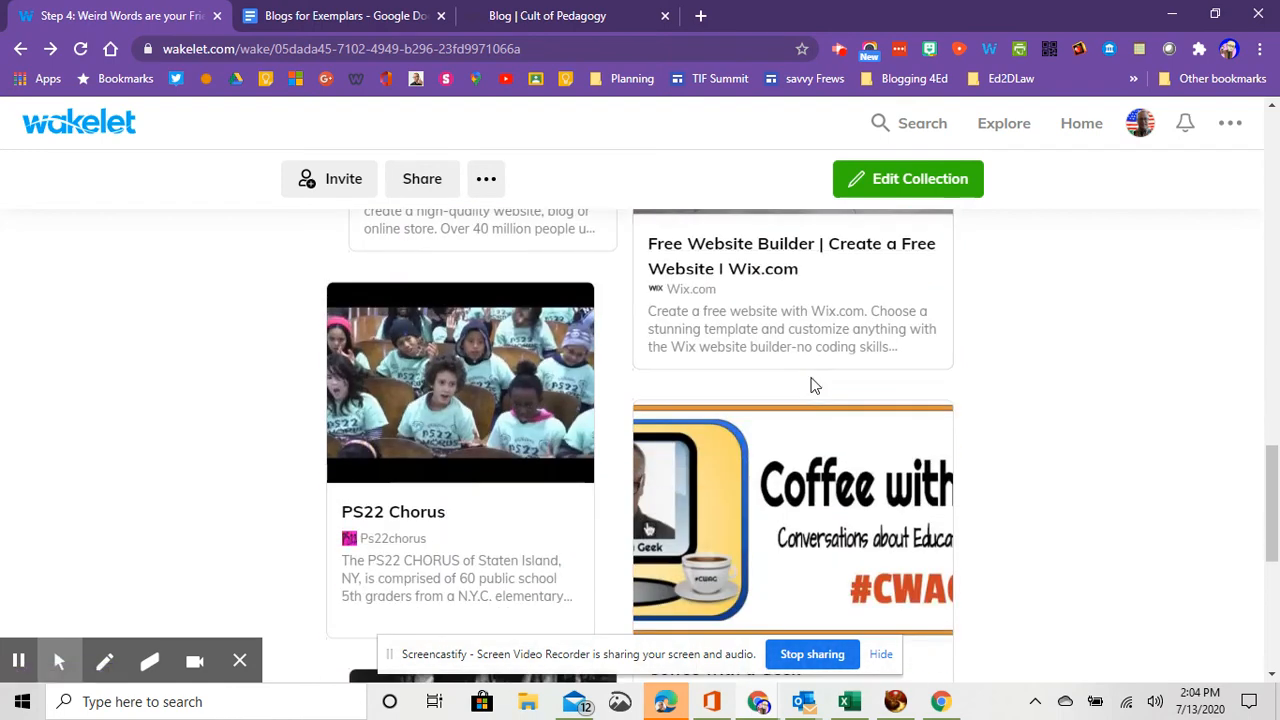
# Scroll further down until the Coffee with a Geek card appears beneath Wix.
pyautogui.scroll(-3)
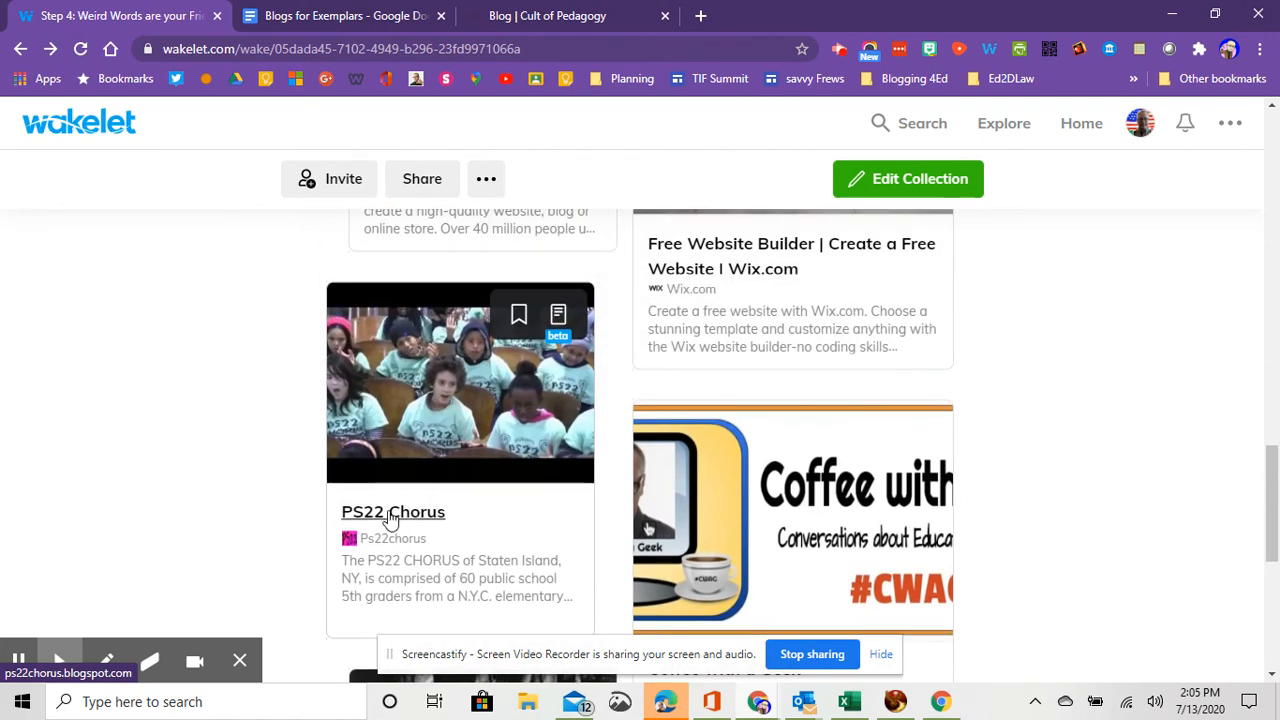
pyautogui.moveTo(434, 519)
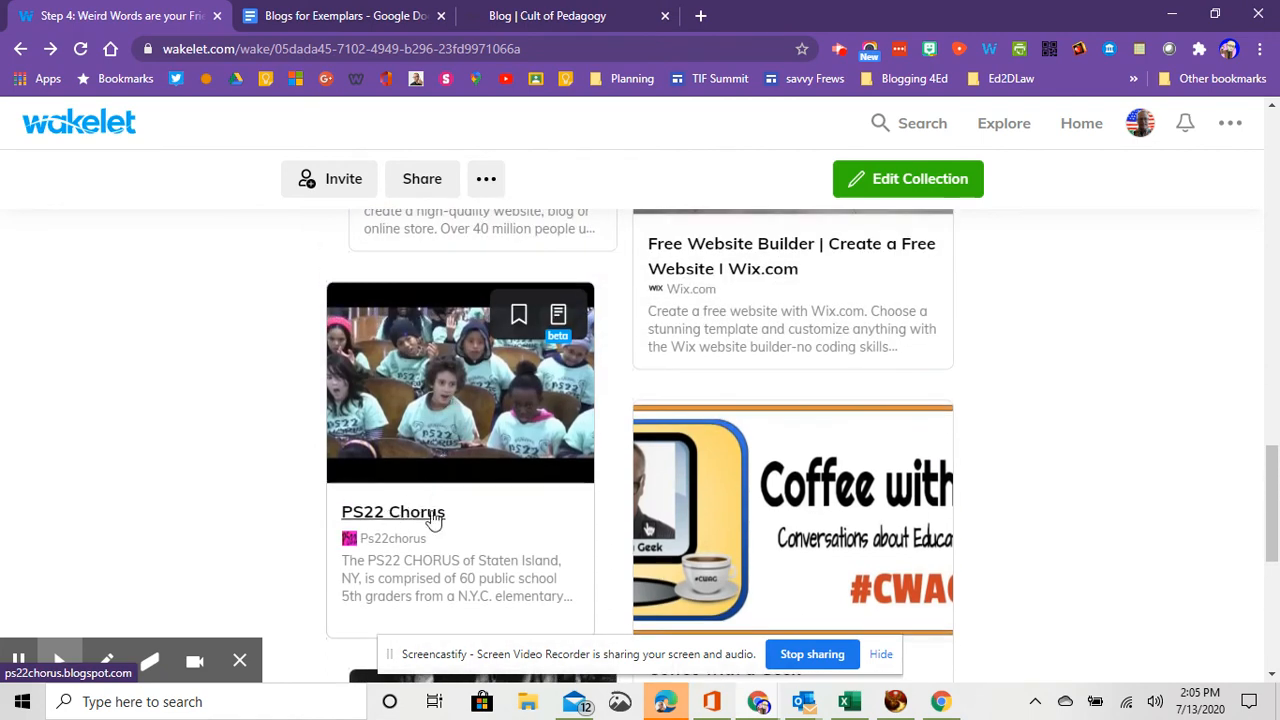
pyautogui.moveTo(475, 375)
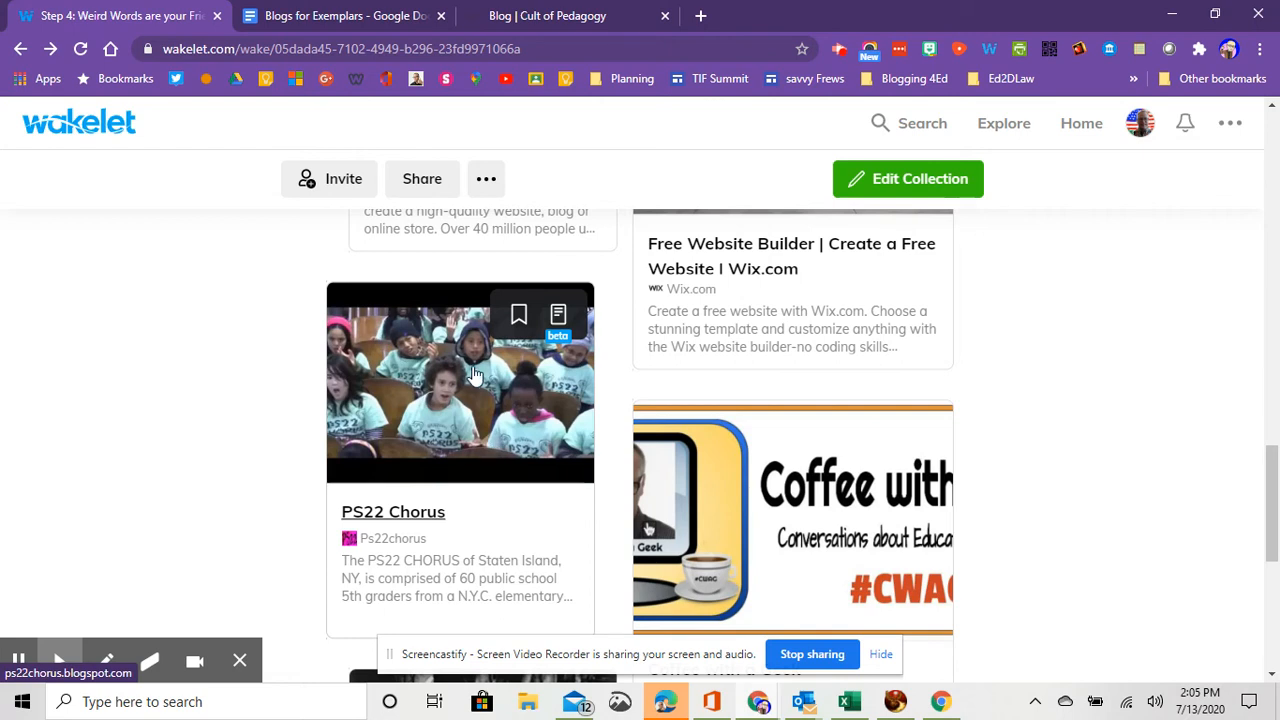
pyautogui.moveTo(445, 408)
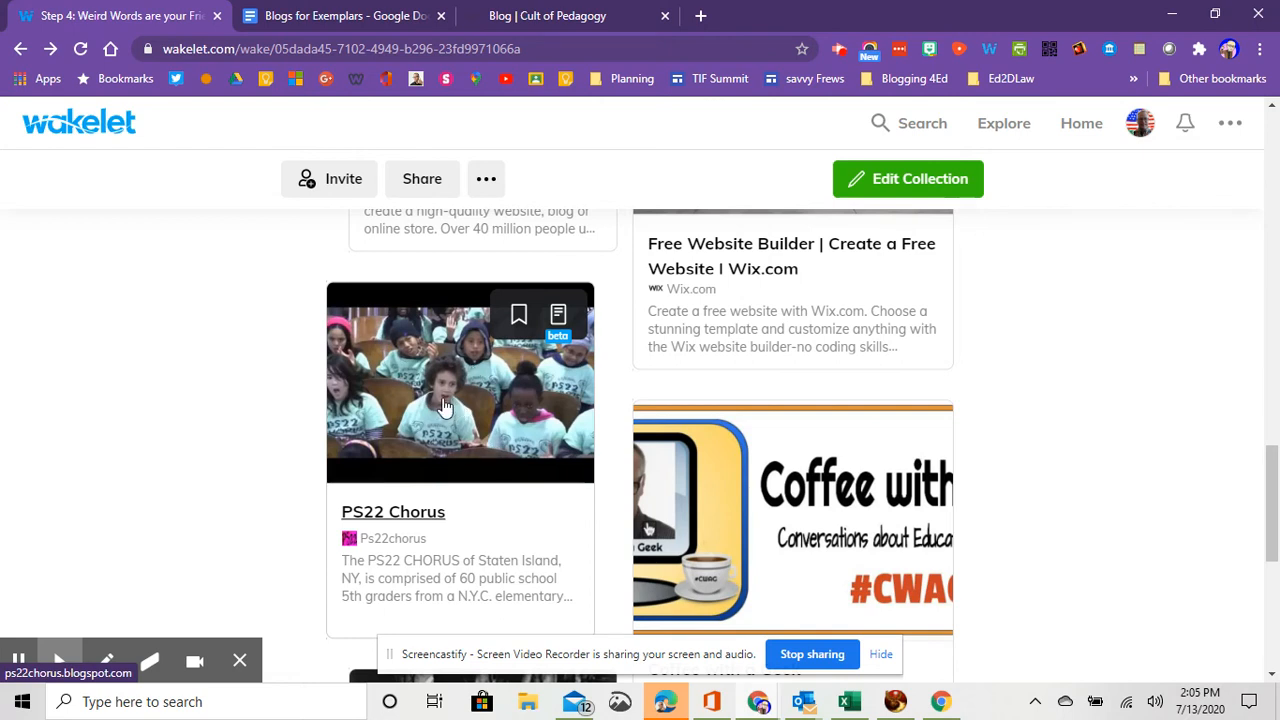
pyautogui.moveTo(455, 410)
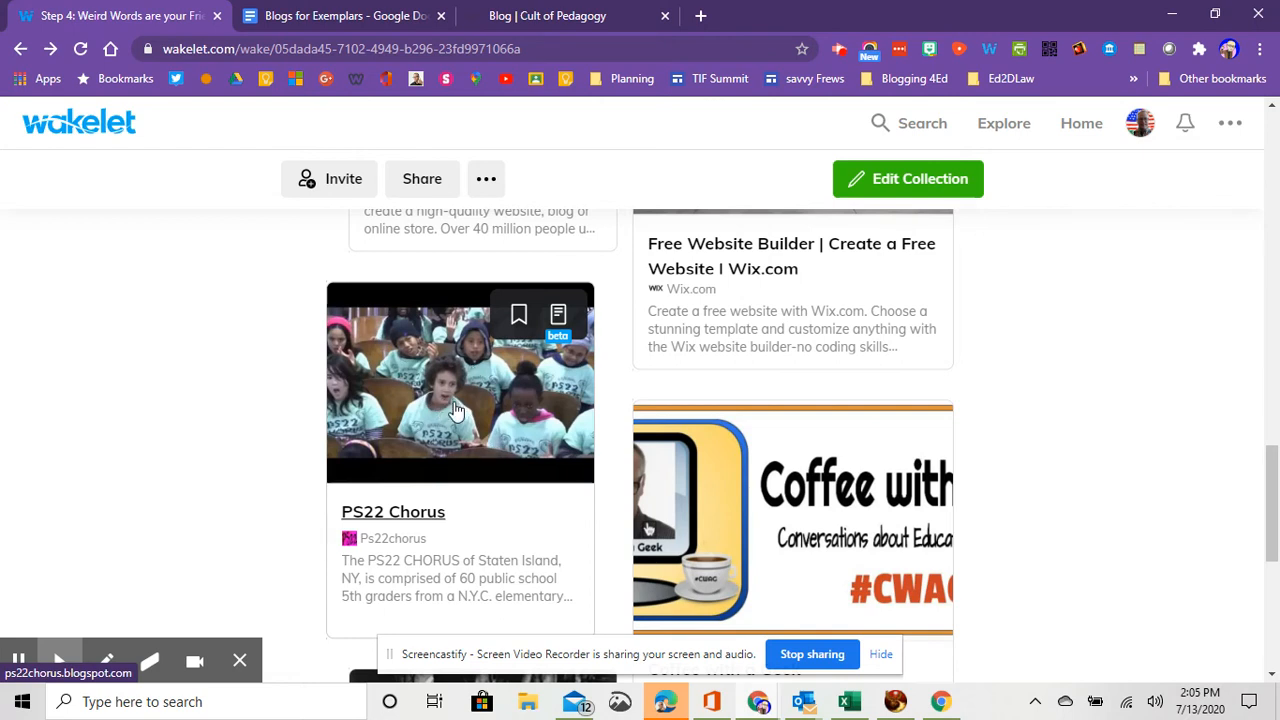
pyautogui.moveTo(445, 413)
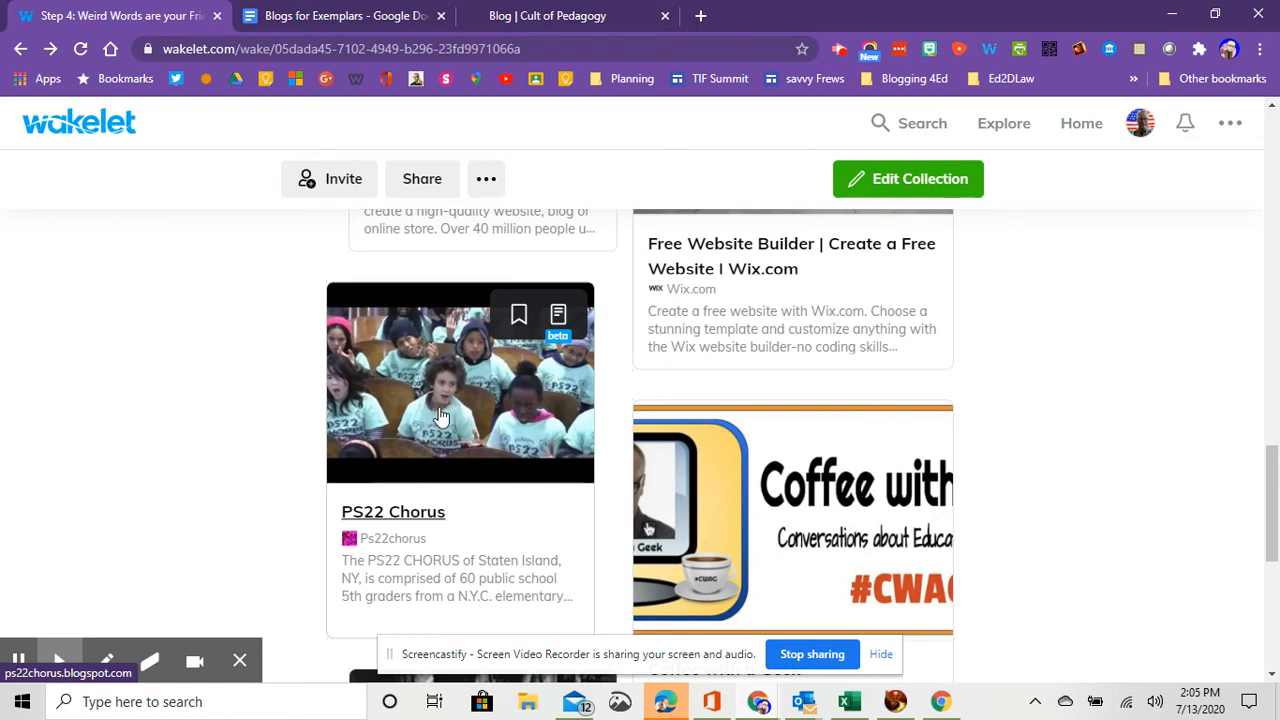
pyautogui.moveTo(449, 423)
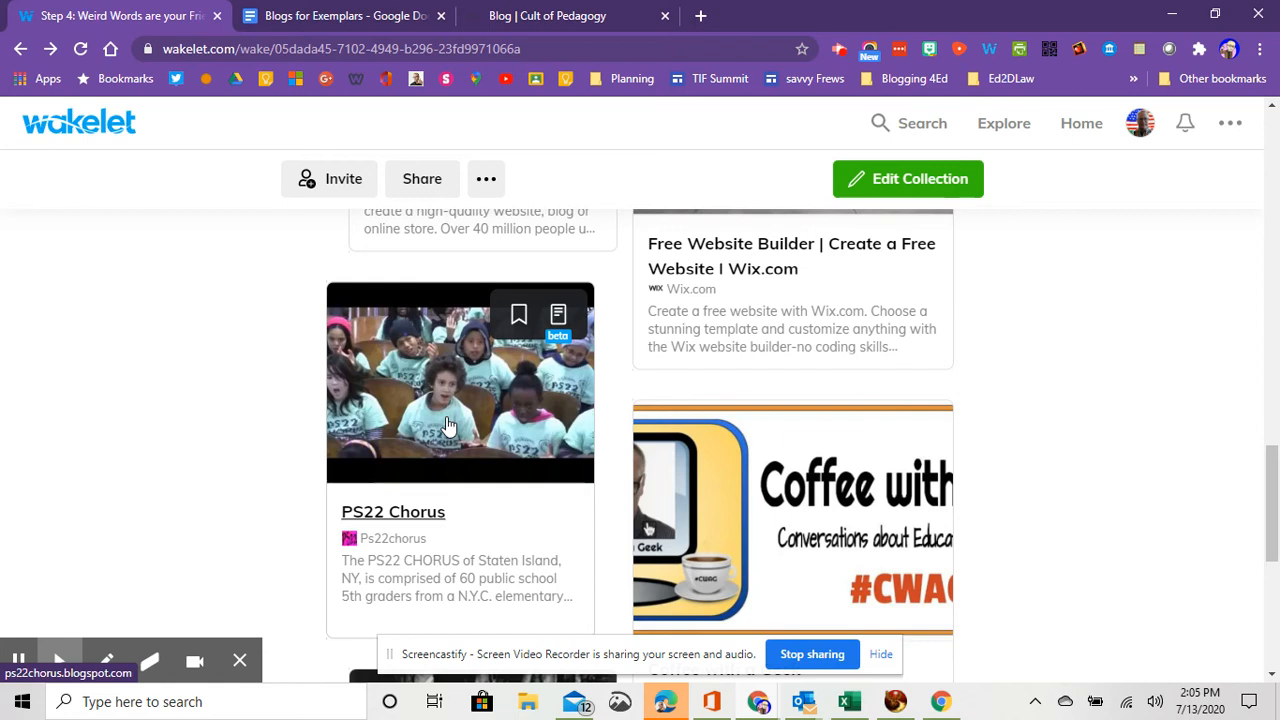
pyautogui.moveTo(435, 415)
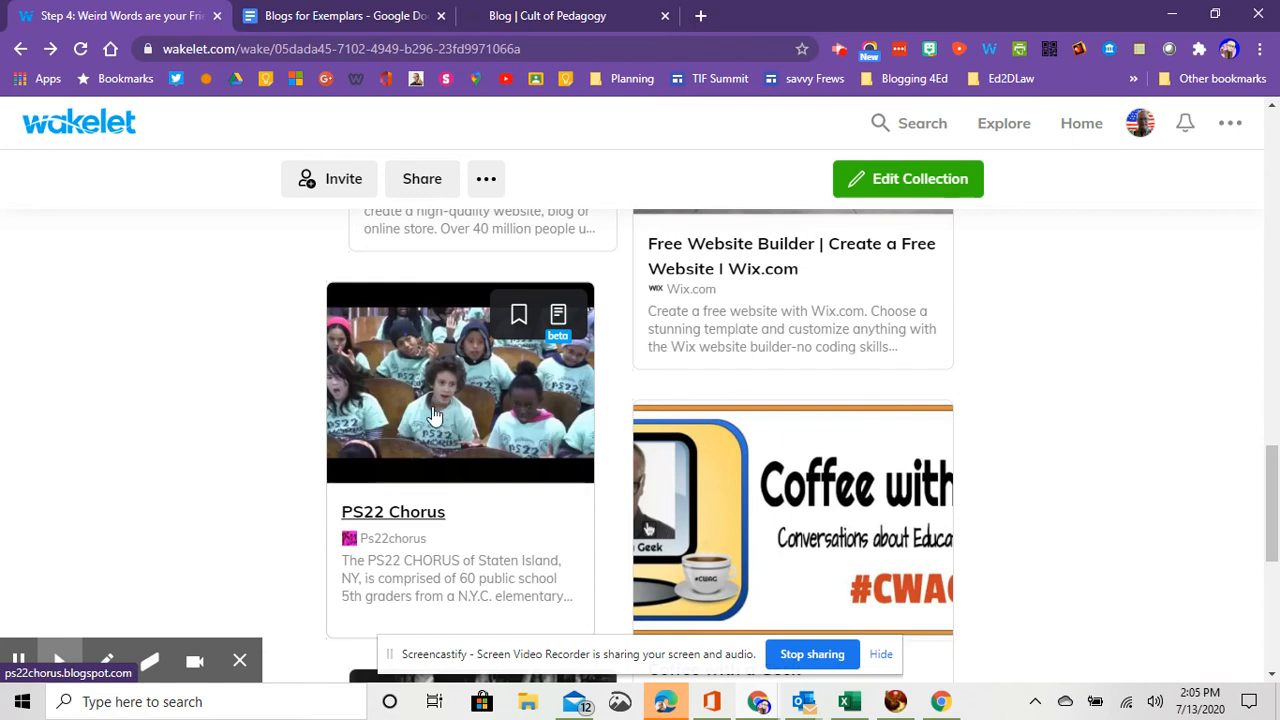
pyautogui.moveTo(363, 413)
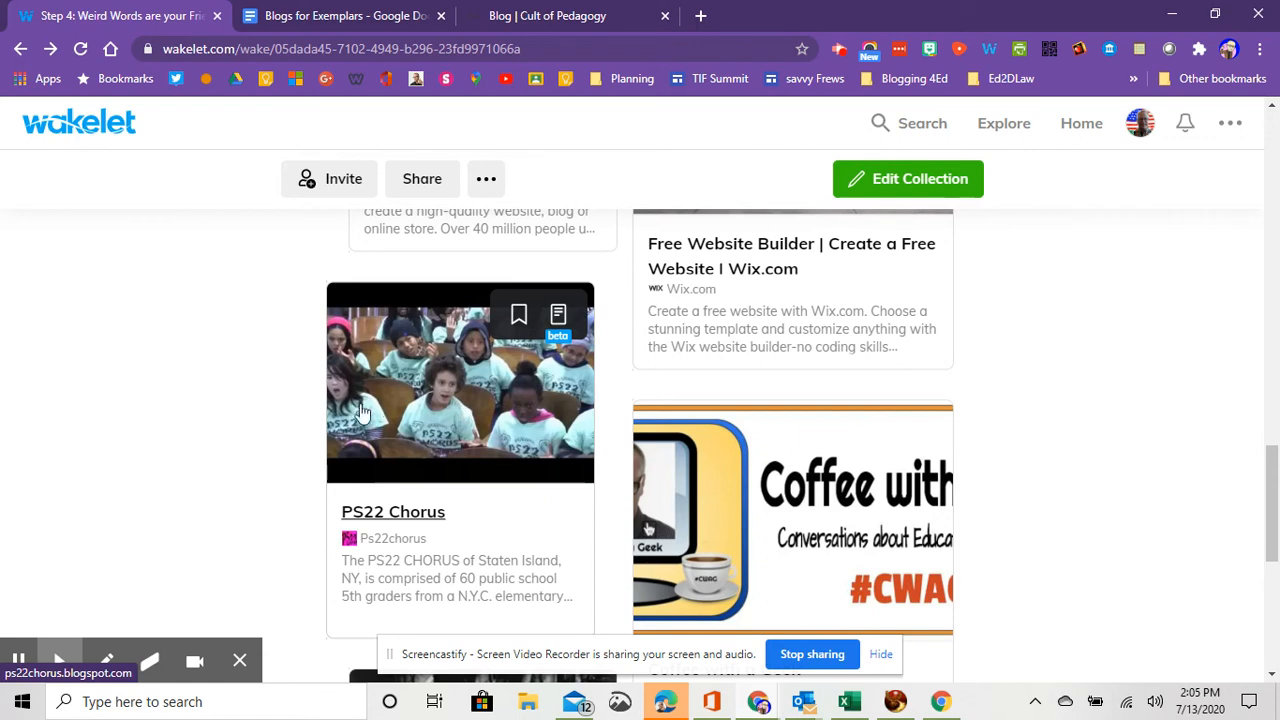
pyautogui.moveTo(458, 412)
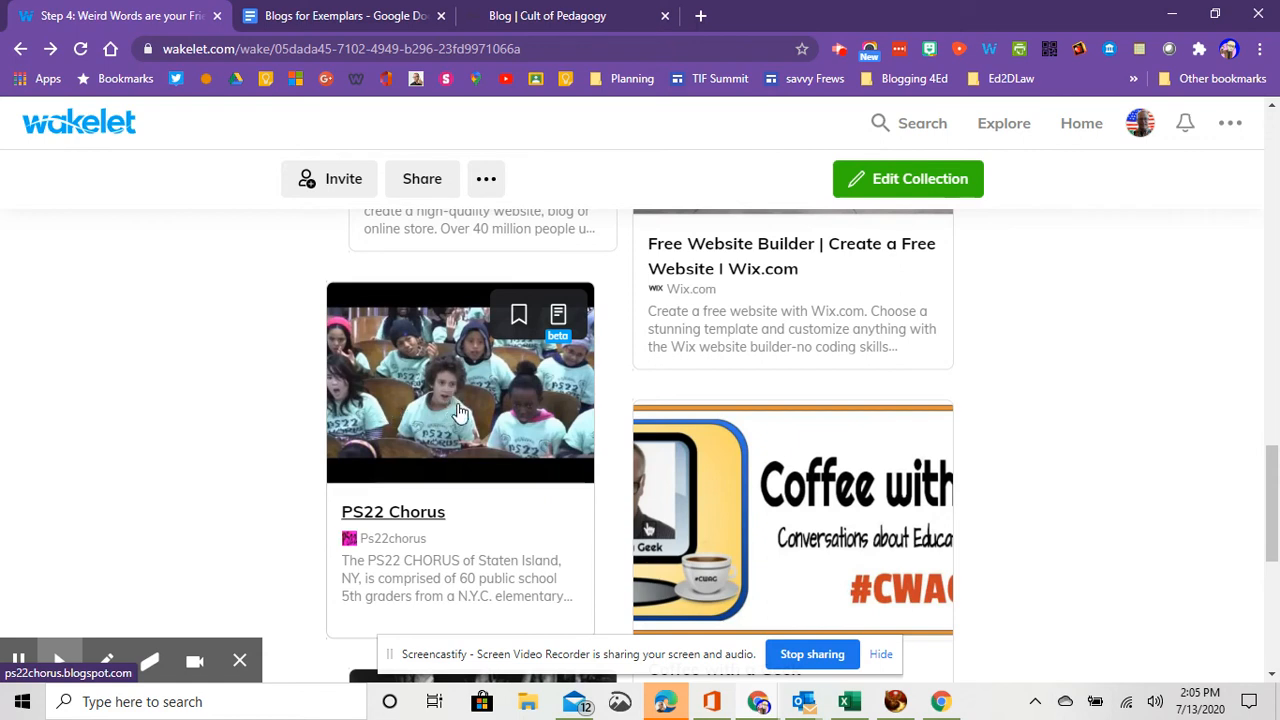
pyautogui.scroll(-3)
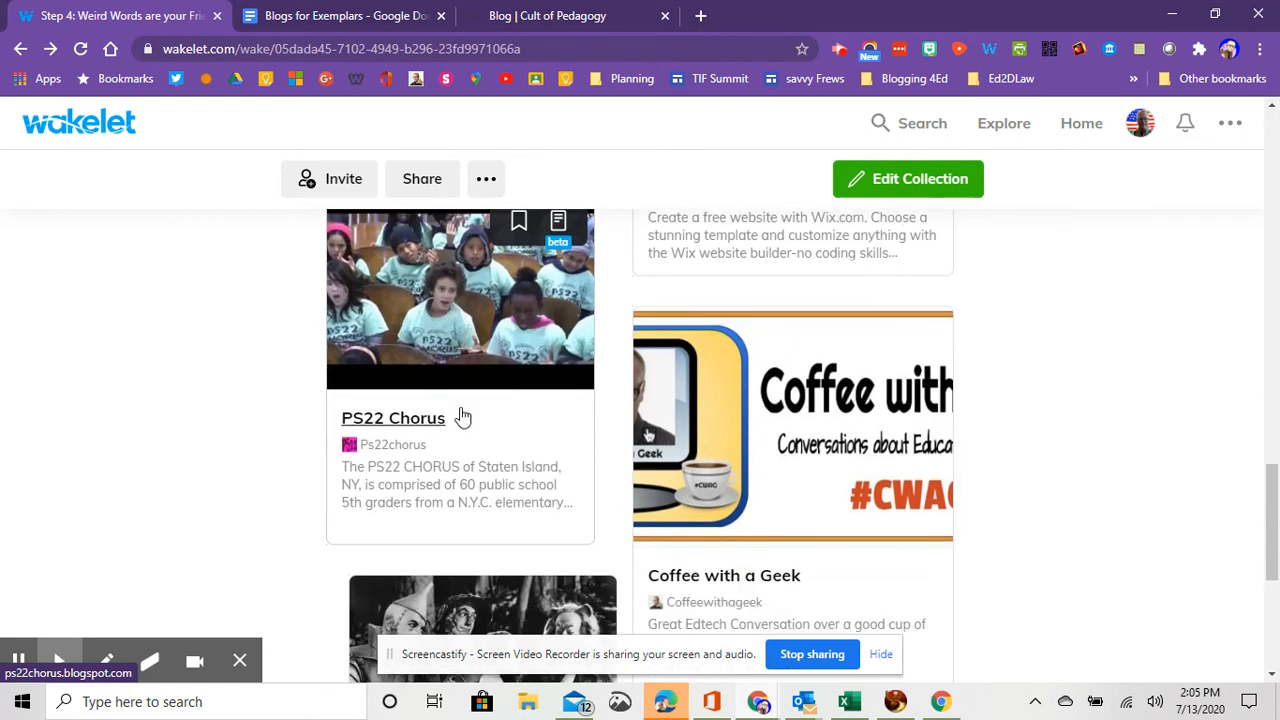
pyautogui.scroll(-3)
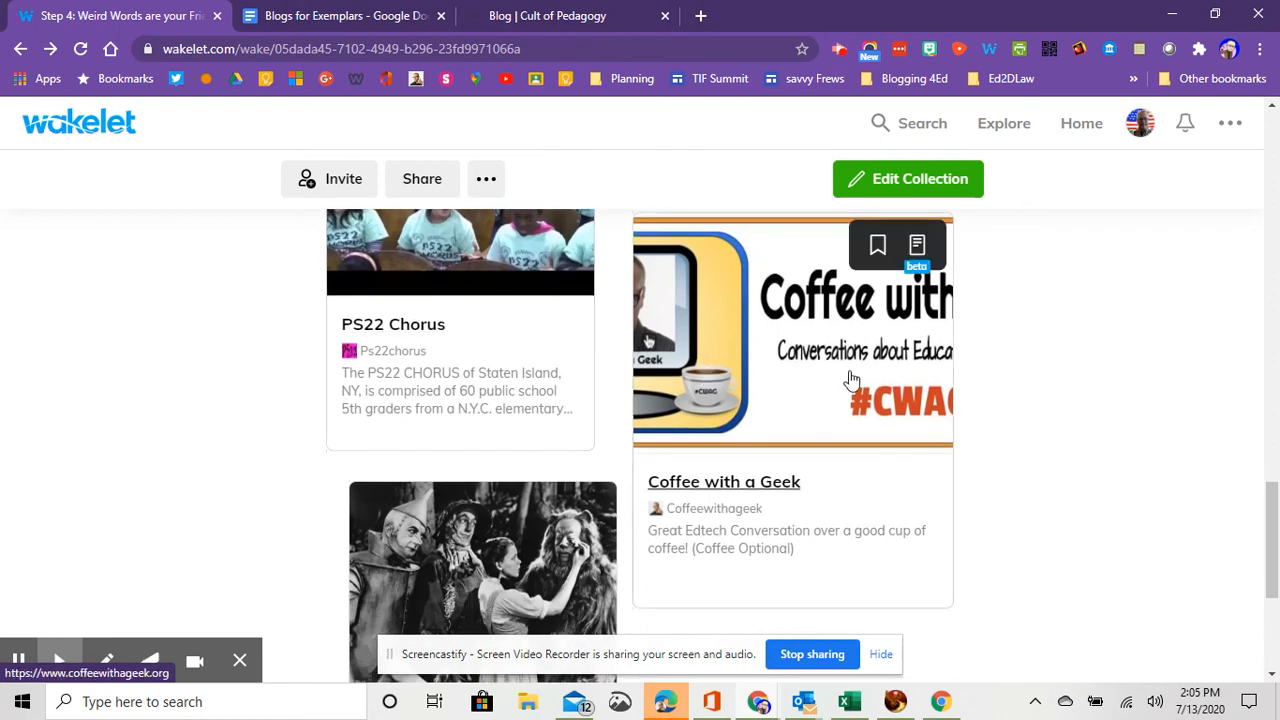
pyautogui.moveTo(757, 425)
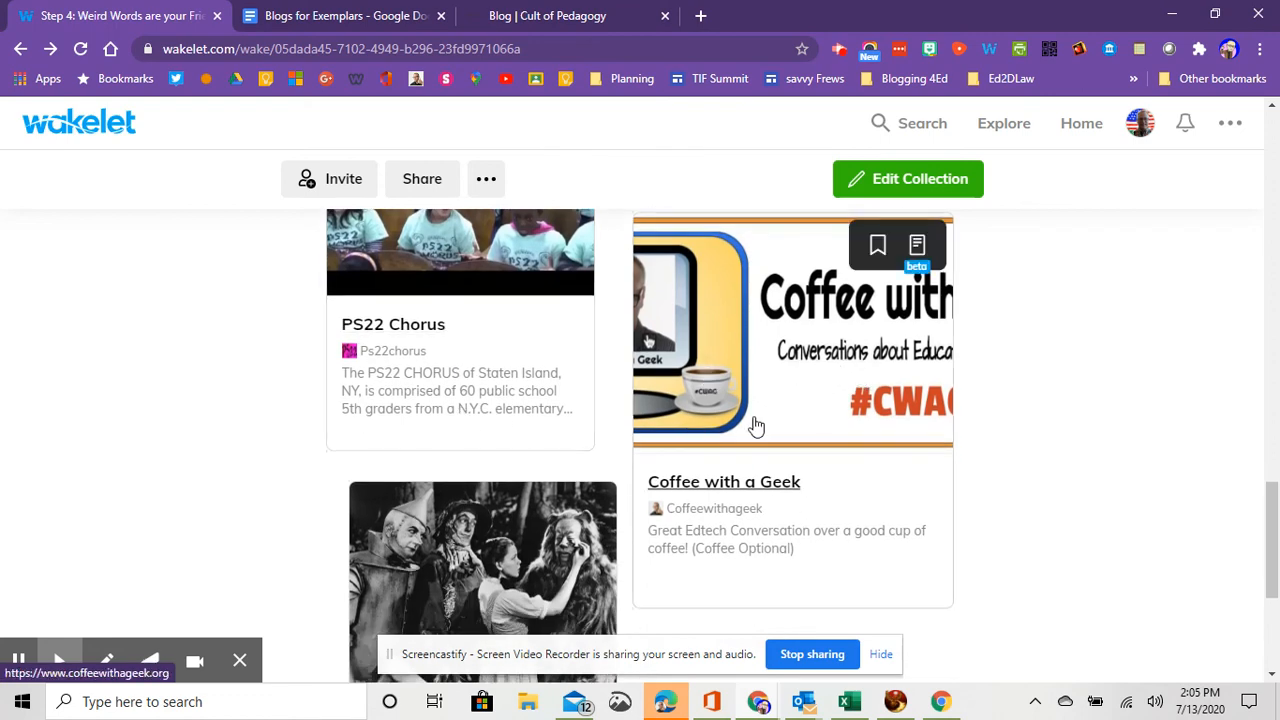
pyautogui.moveTo(789, 389)
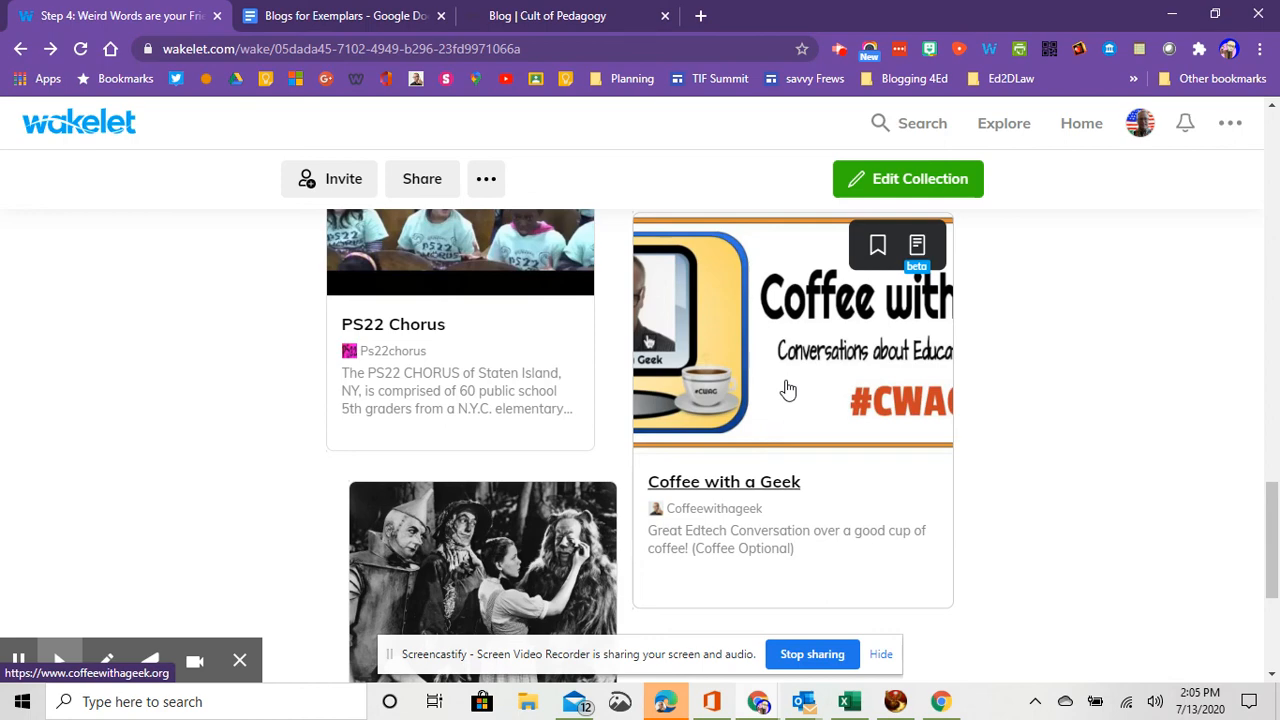
pyautogui.moveTo(787, 393)
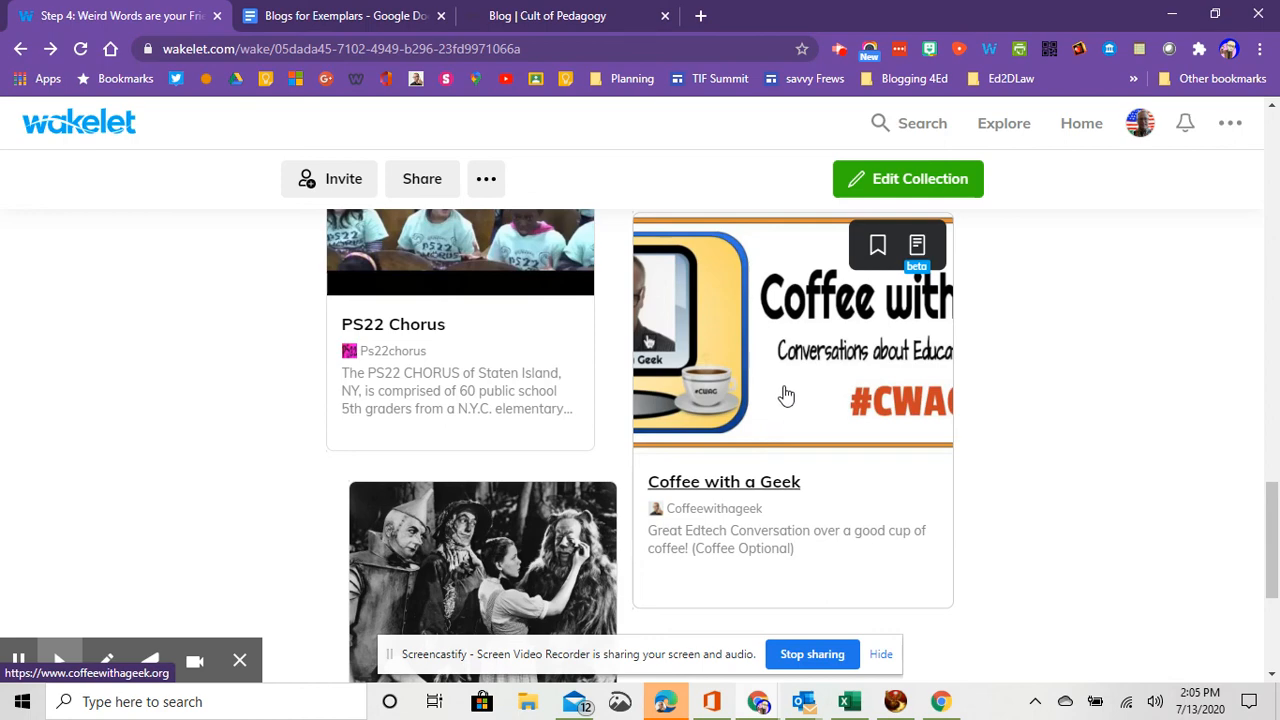
# Scroll to the final card, 'Movies I Want My Children to See (and Why)'.
pyautogui.scroll(-3)
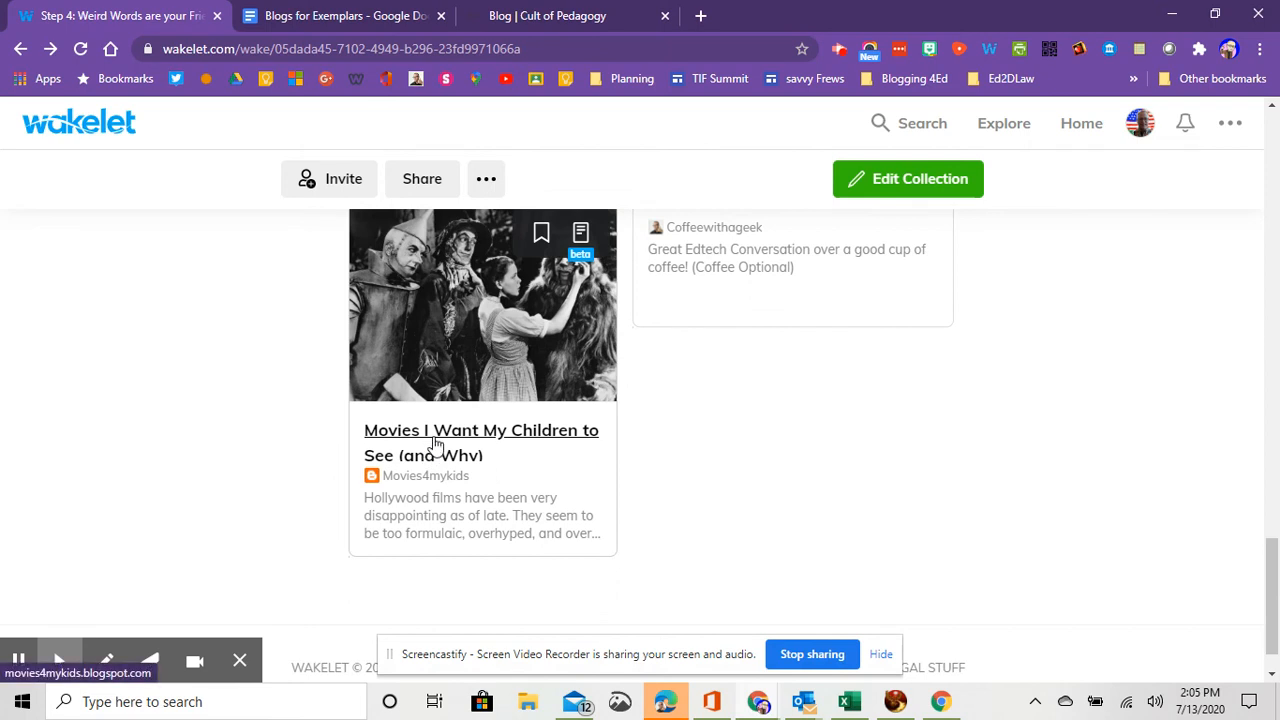
pyautogui.moveTo(378, 451)
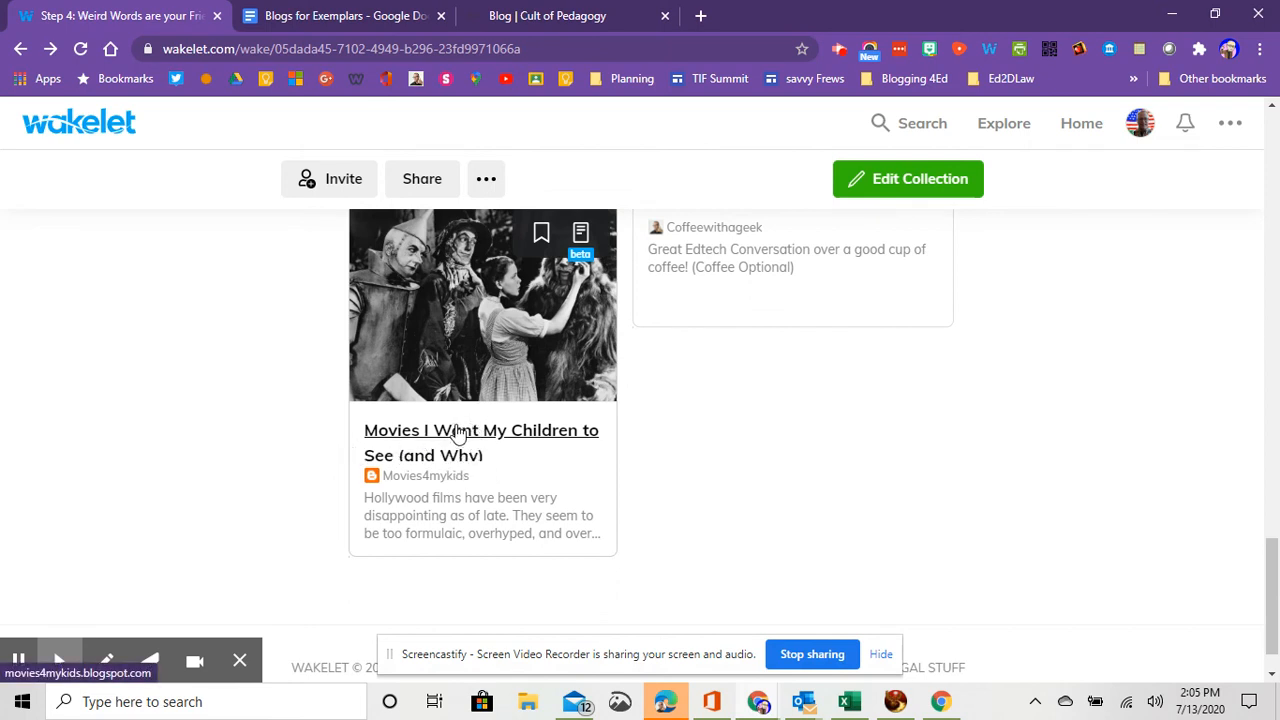
pyautogui.moveTo(462, 455)
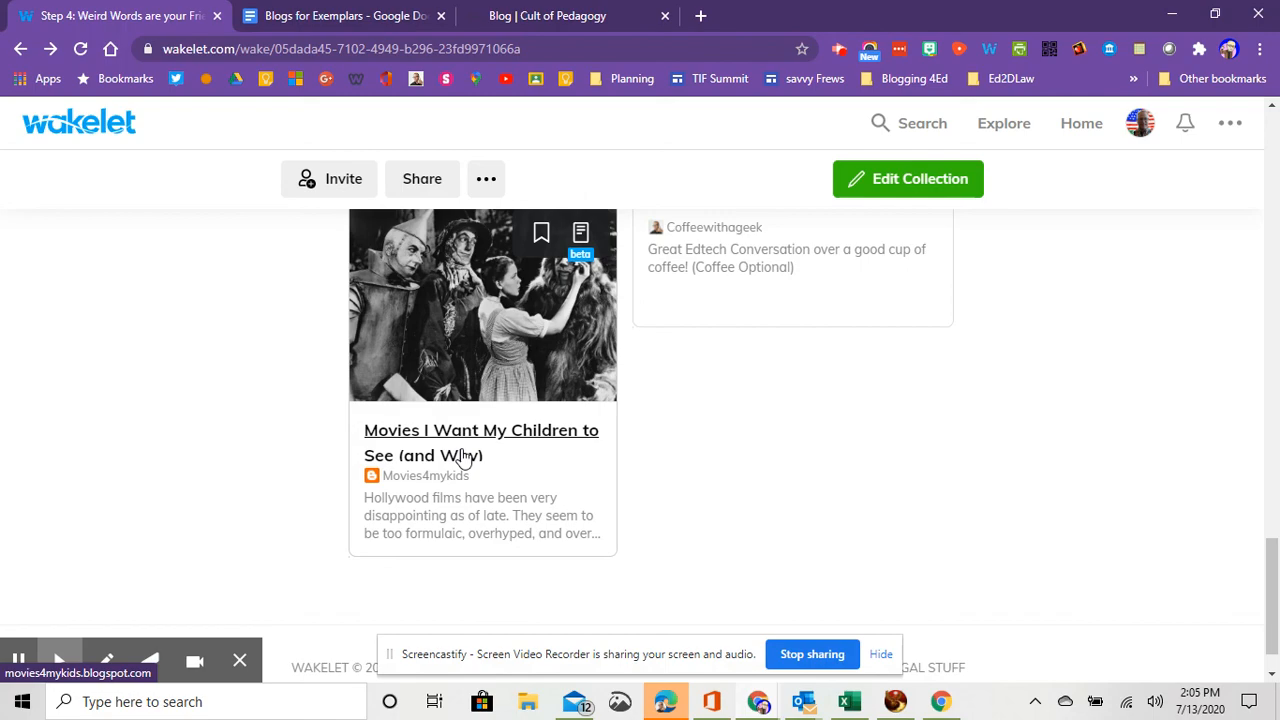
pyautogui.scroll(-3)
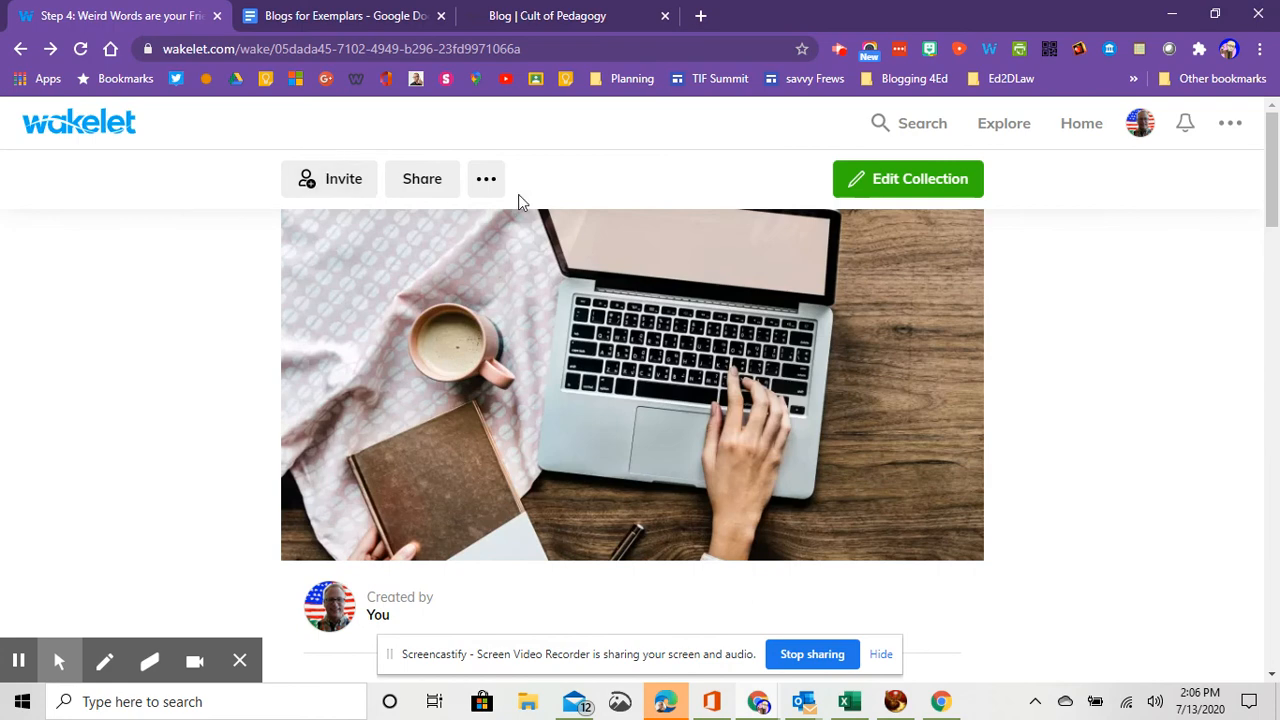
pyautogui.moveTo(519, 192)
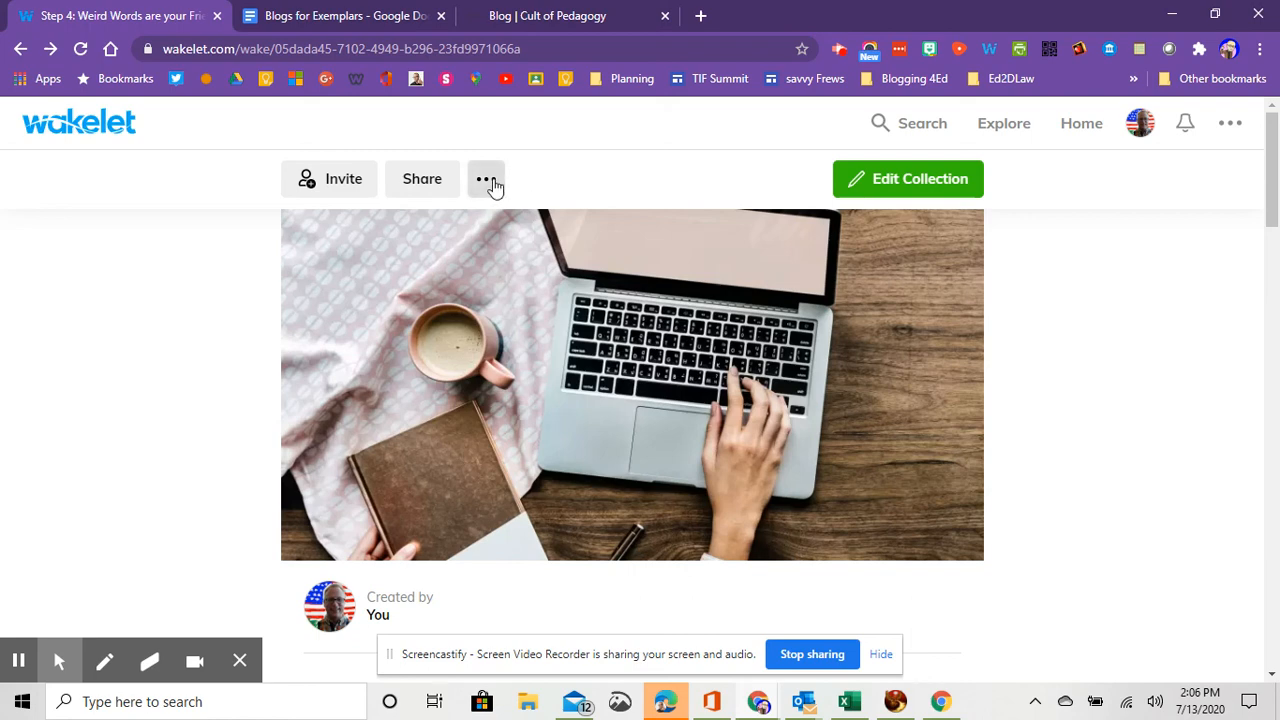
pyautogui.moveTo(670, 216)
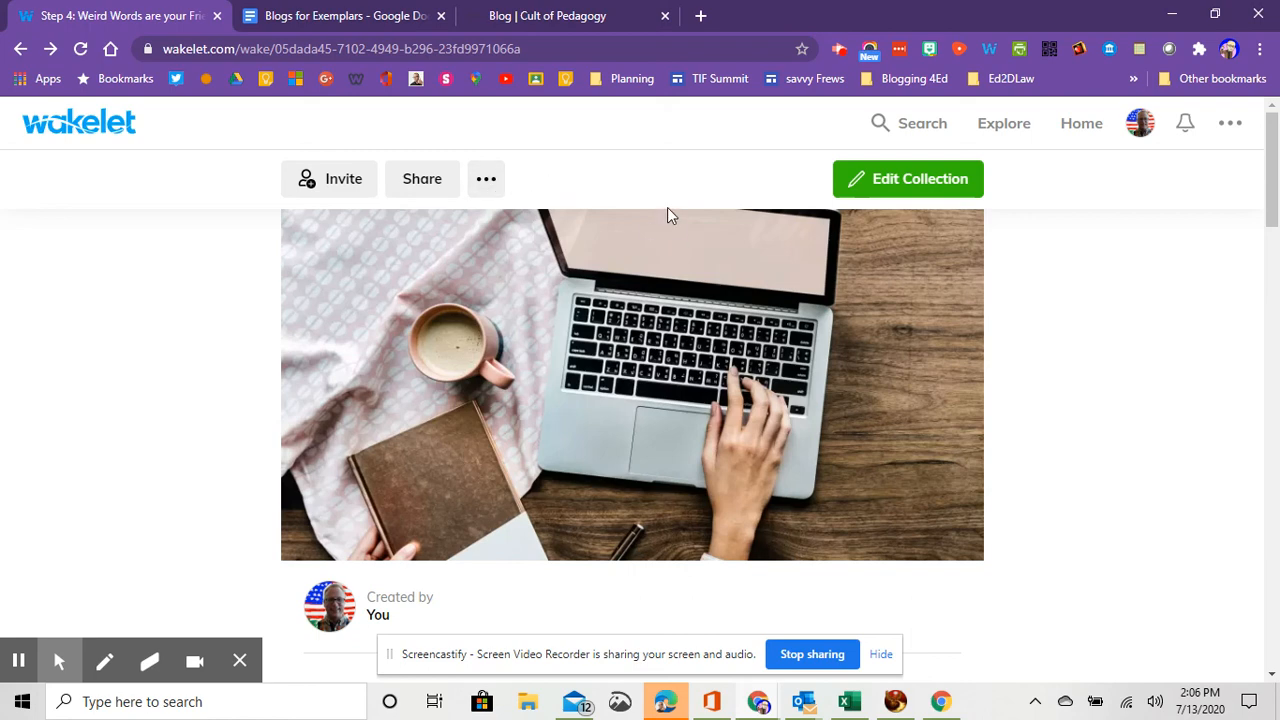